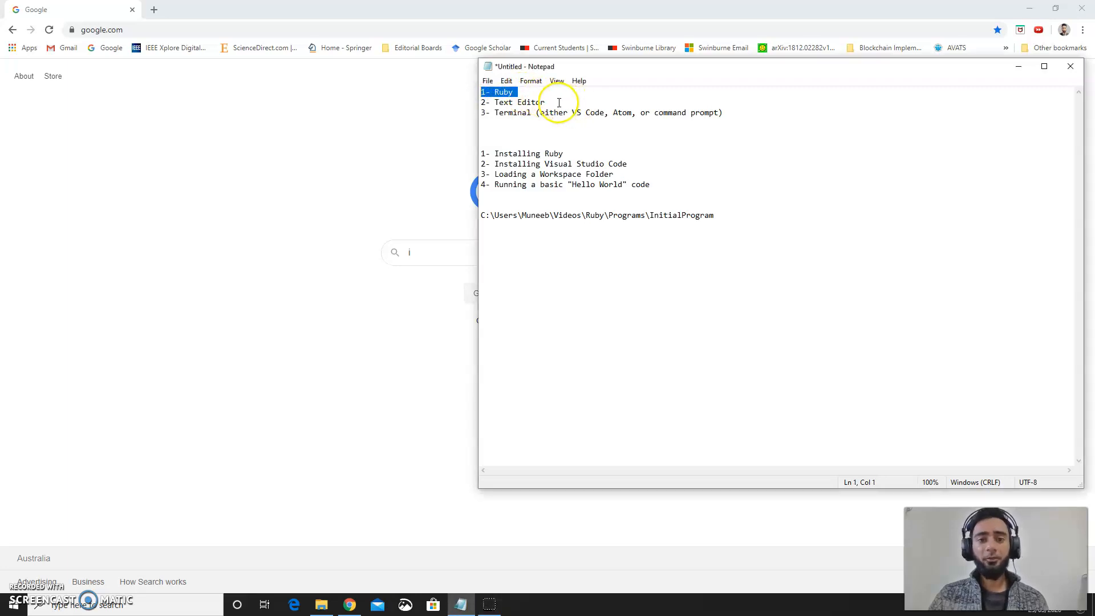
Search Google for 'install ruby on windows' and open the RubyInstaller downloads page.
left_click(489, 102)
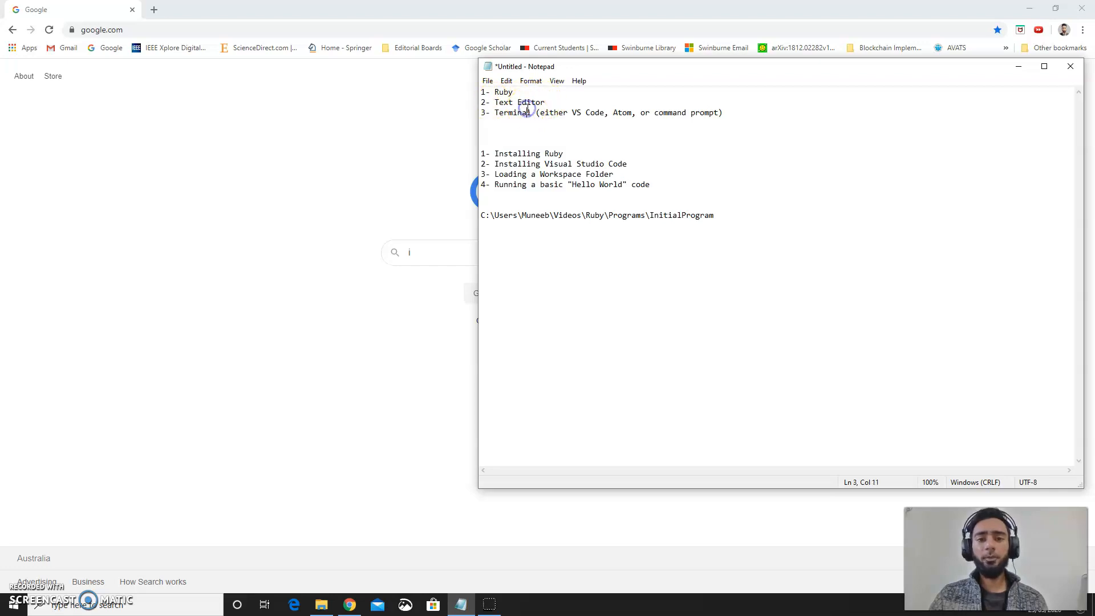
double_click(519, 102)
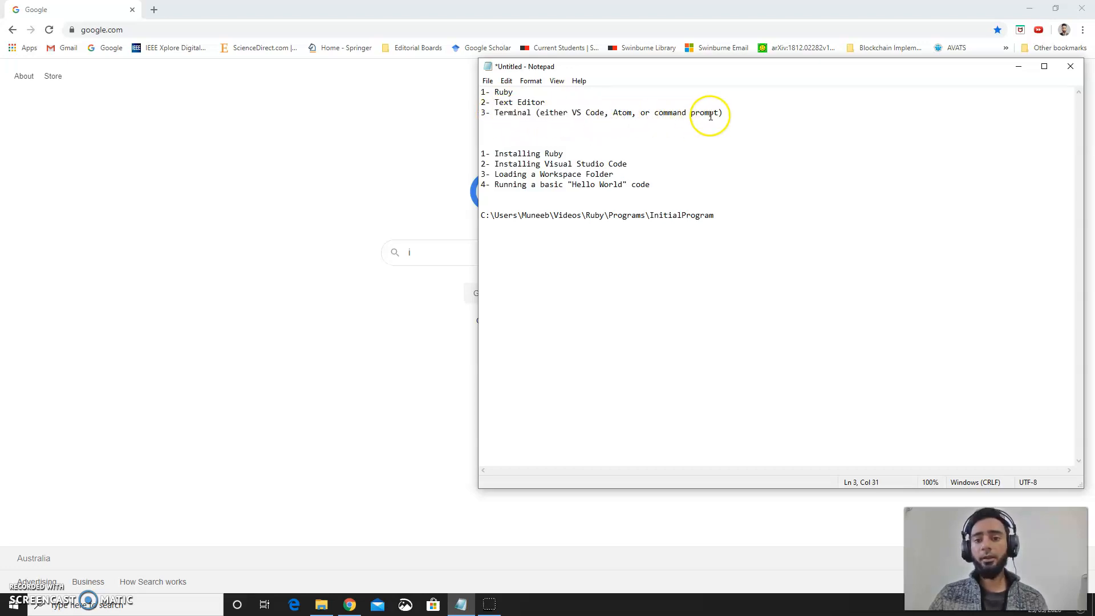
mouse_move(561, 132)
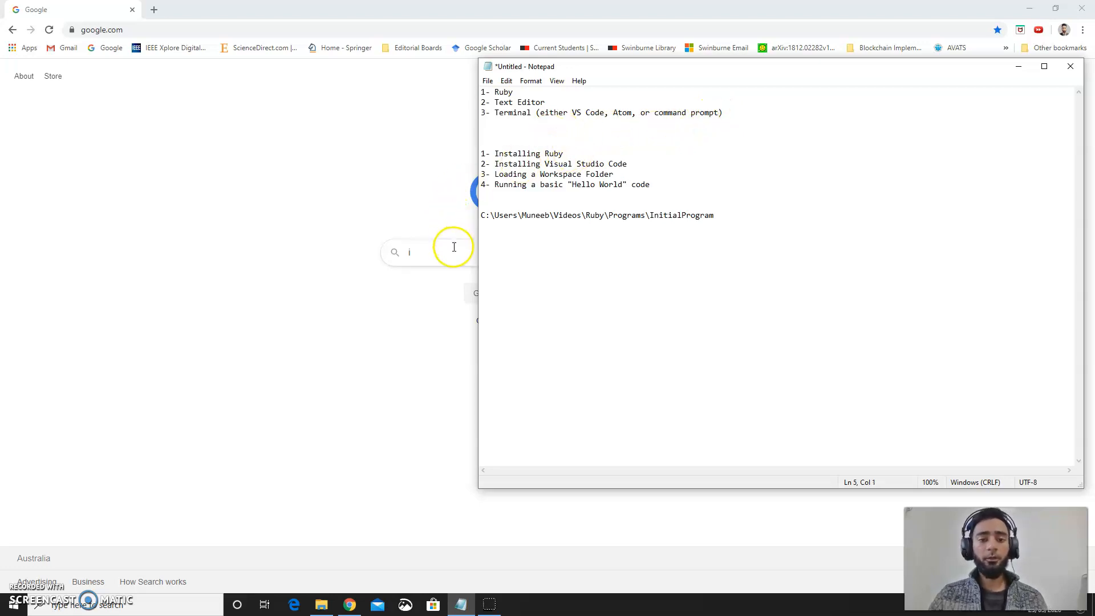
type("nst")
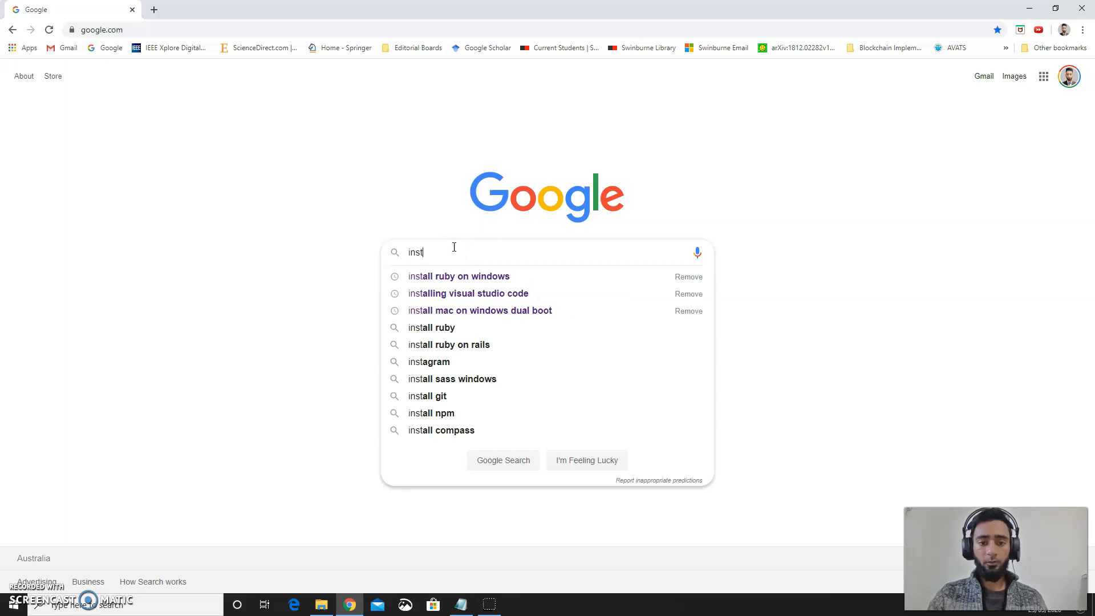
left_click(458, 276)
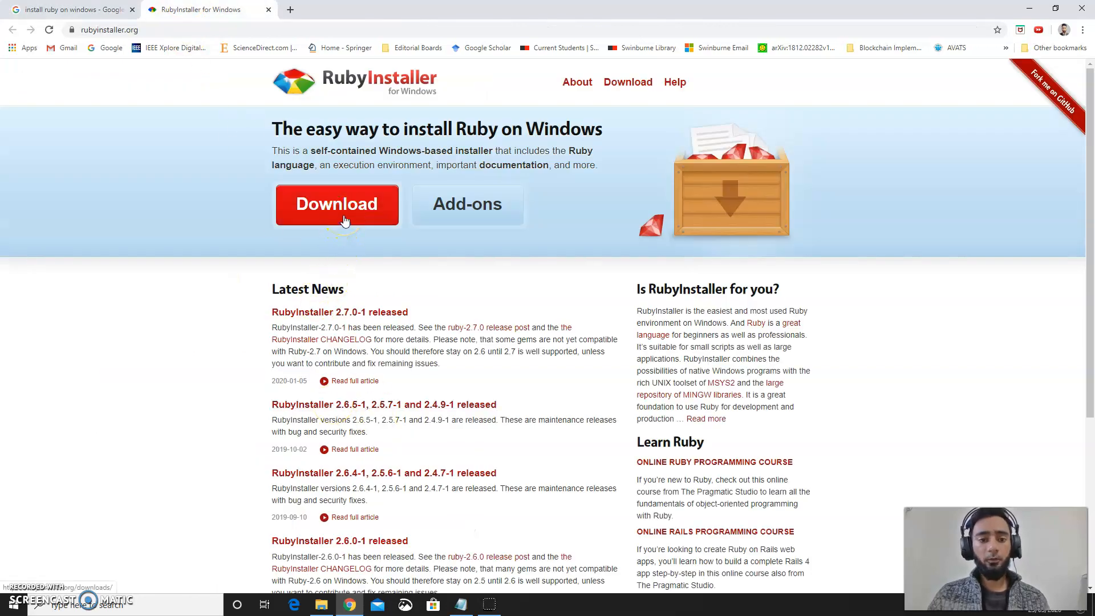
left_click(337, 204)
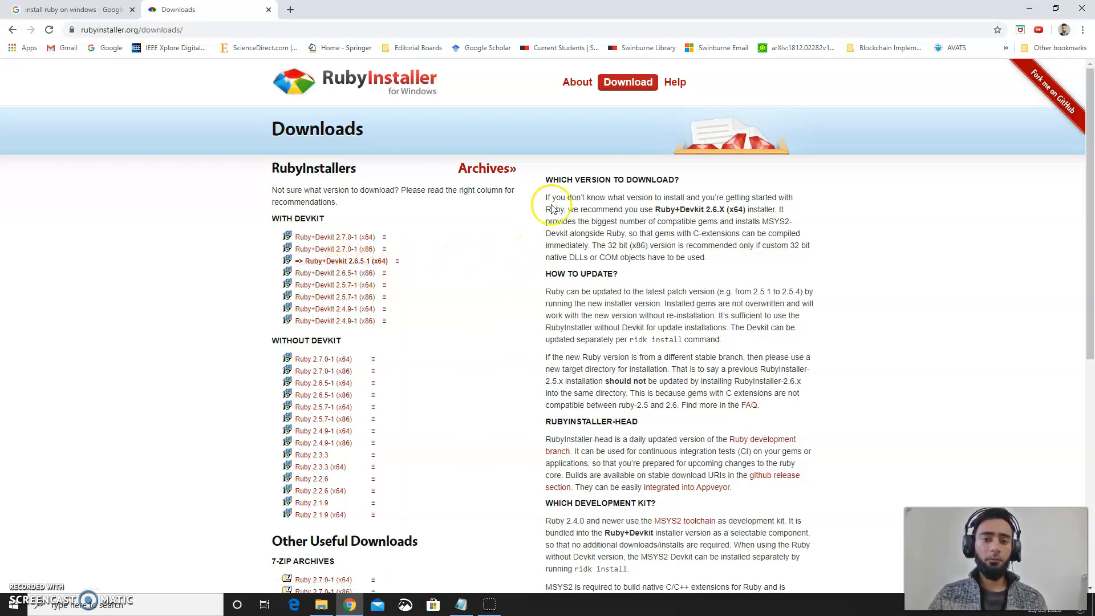
mouse_move(551, 179)
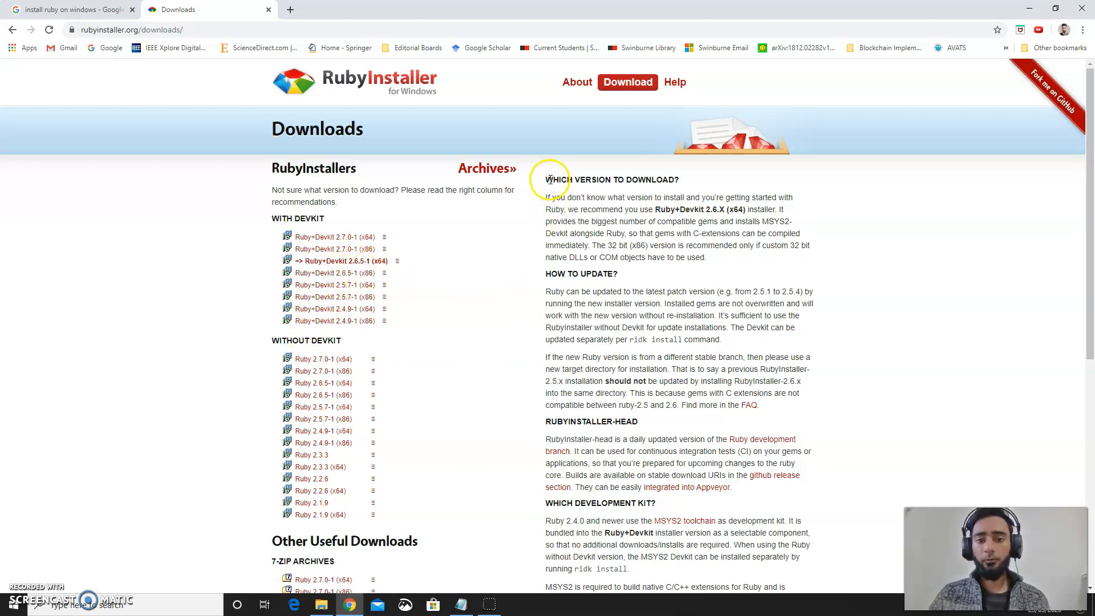
Download the Ruby+Devkit 2.7.0-1 (x64) installer after reading the version recommendation.
left_click_drag(547, 178, 705, 245)
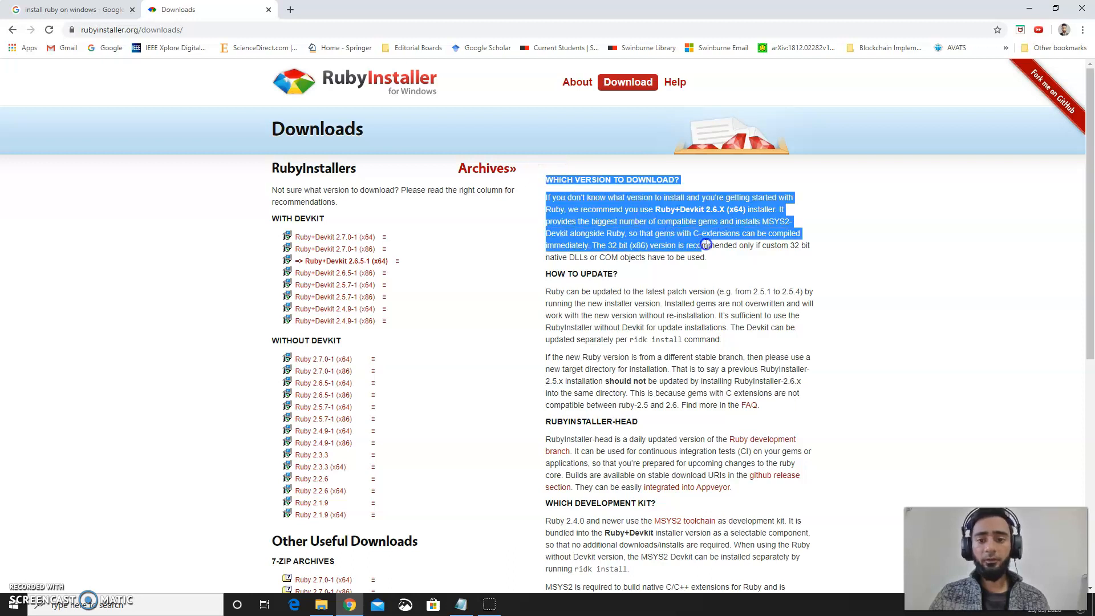
left_click(571, 203)
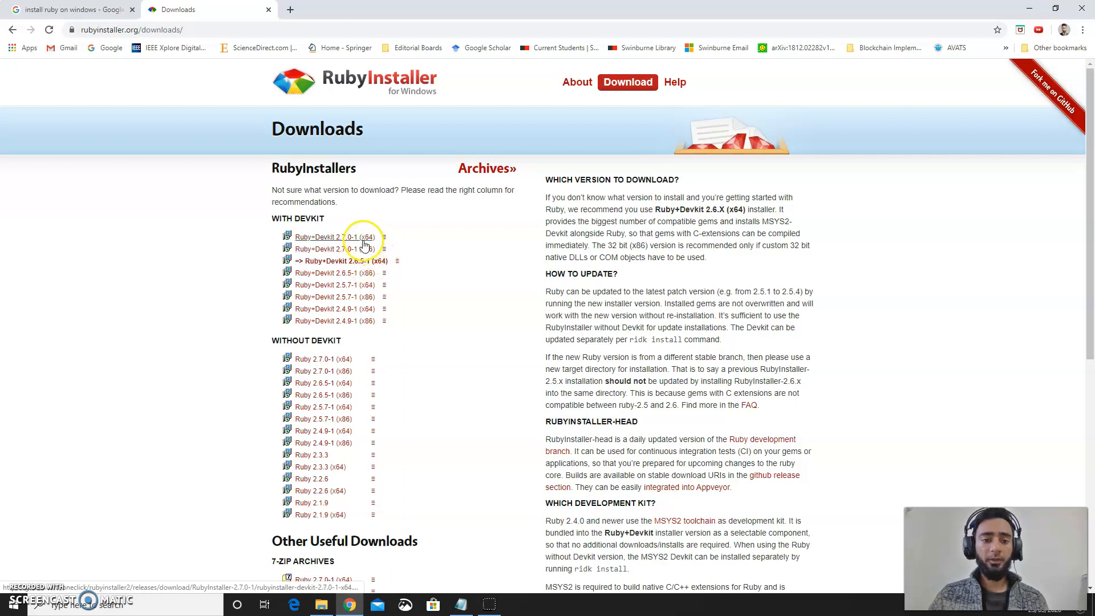
left_click(326, 237)
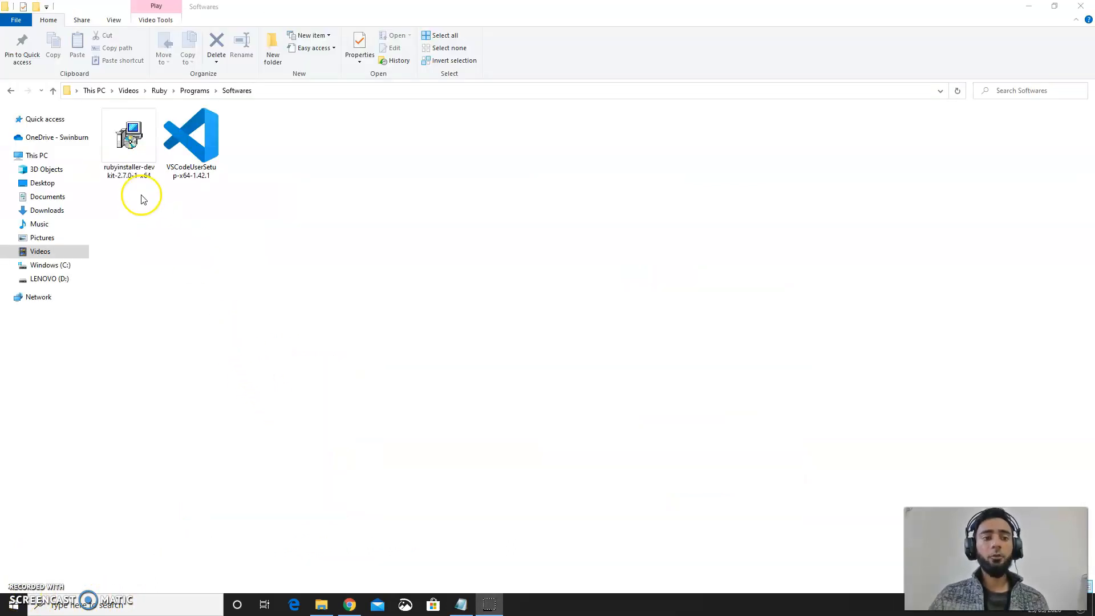
Install Ruby 2.7.0-1-x64 with the default folder plus the MSYS2 development toolchain.
left_click(129, 136)
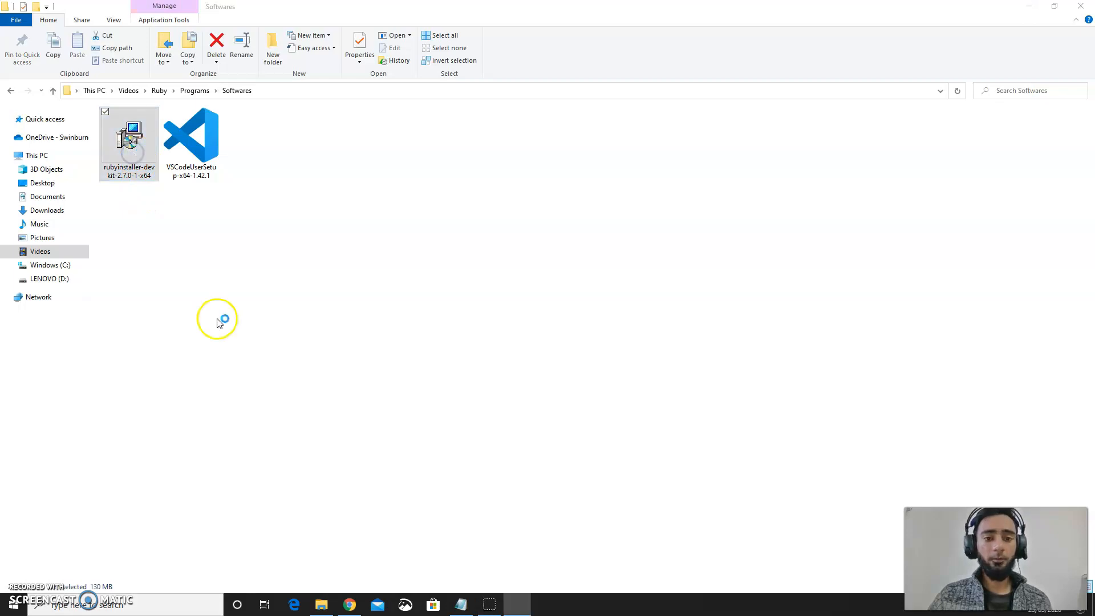
double_click(128, 140)
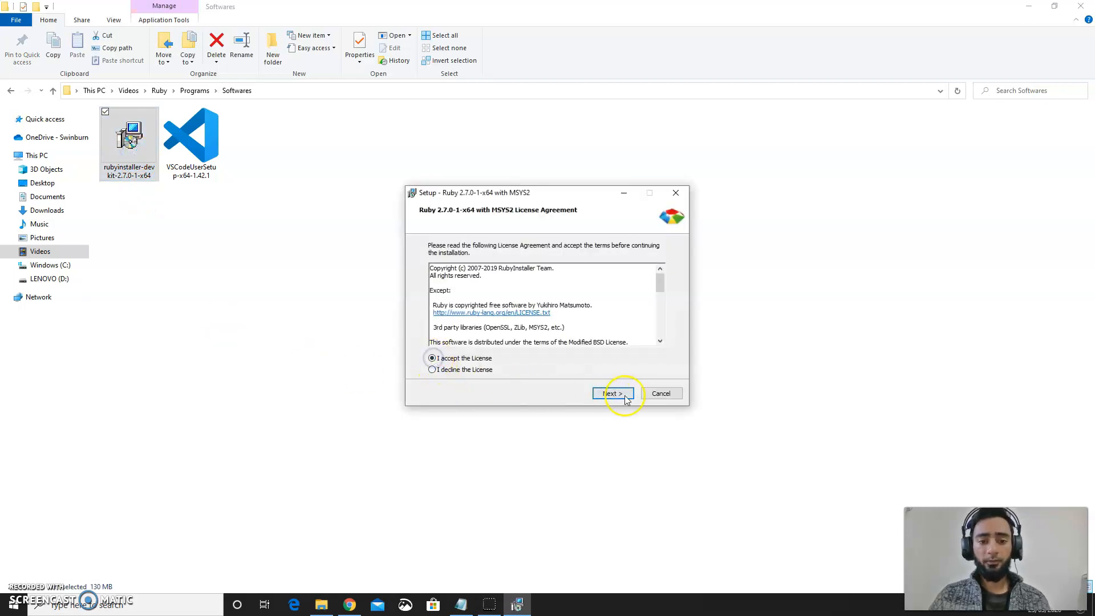
left_click(612, 392)
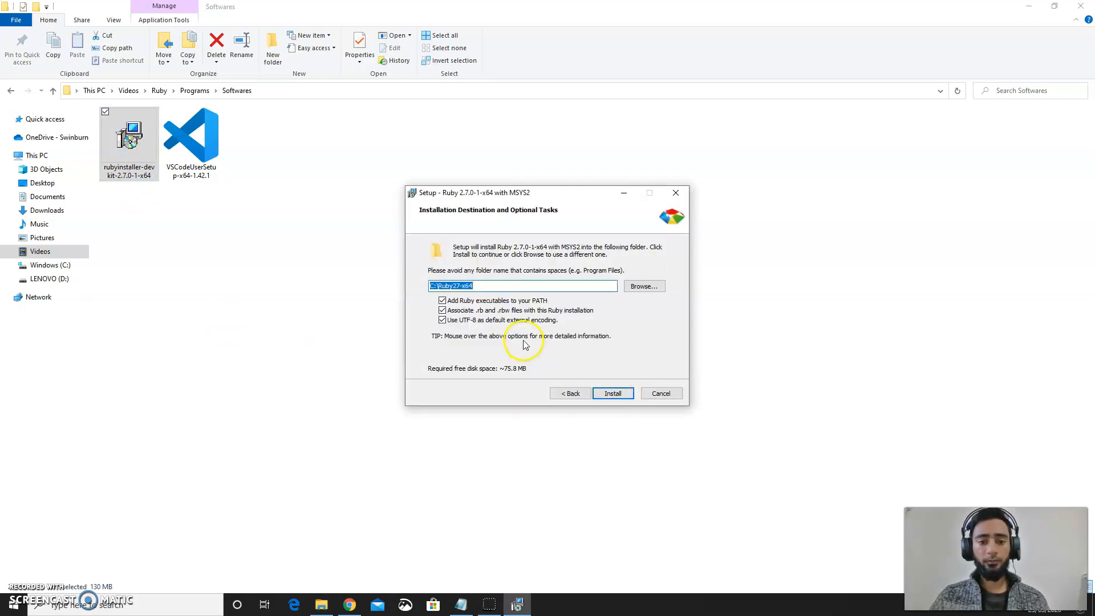
left_click(612, 393)
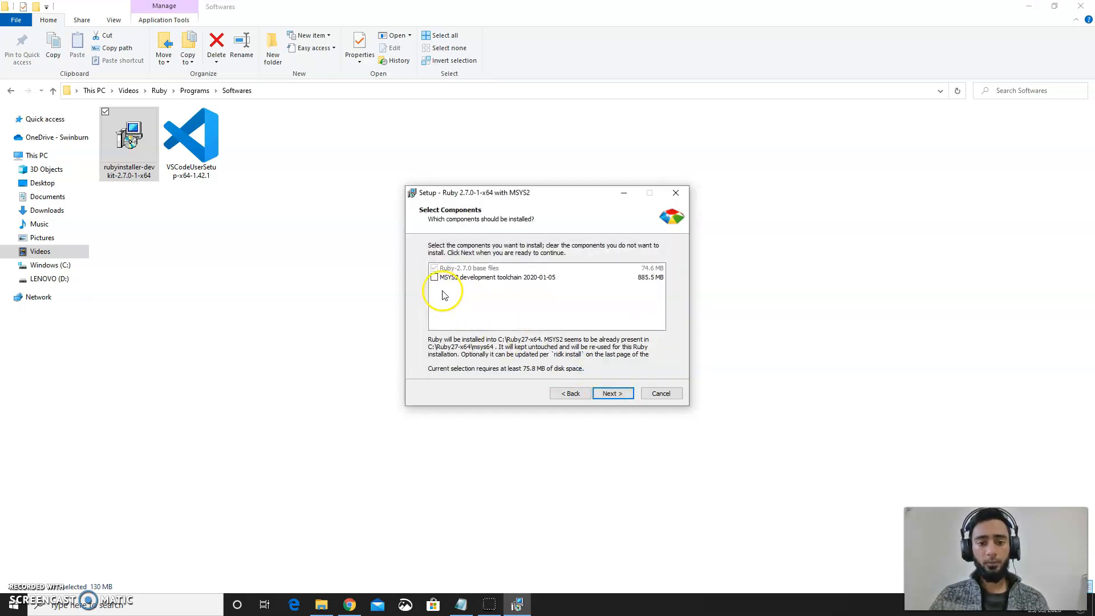
left_click(435, 277)
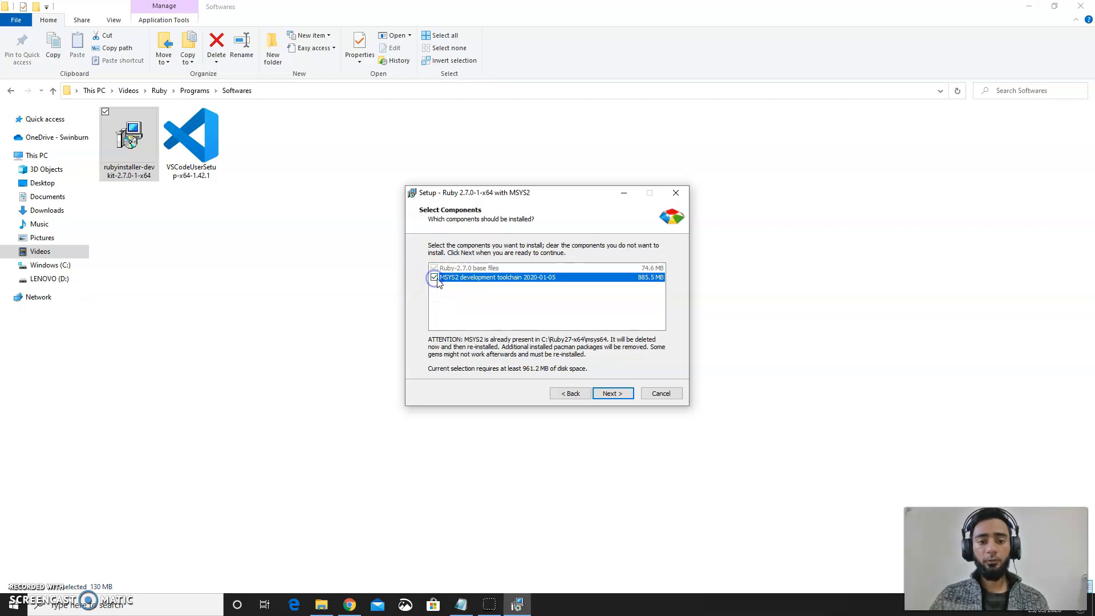
left_click(611, 393)
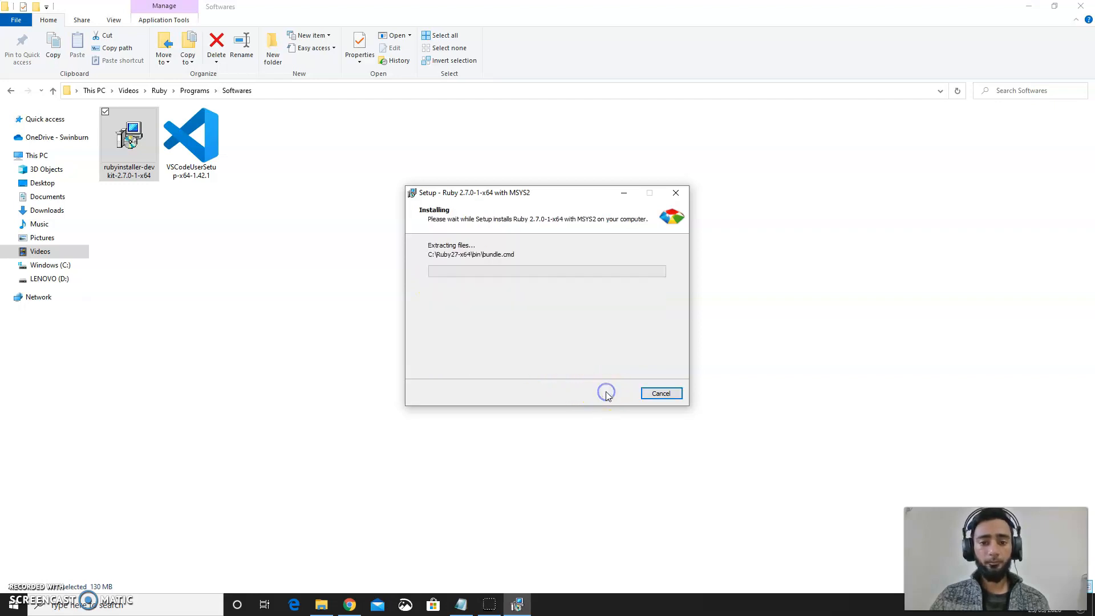
mouse_move(510, 439)
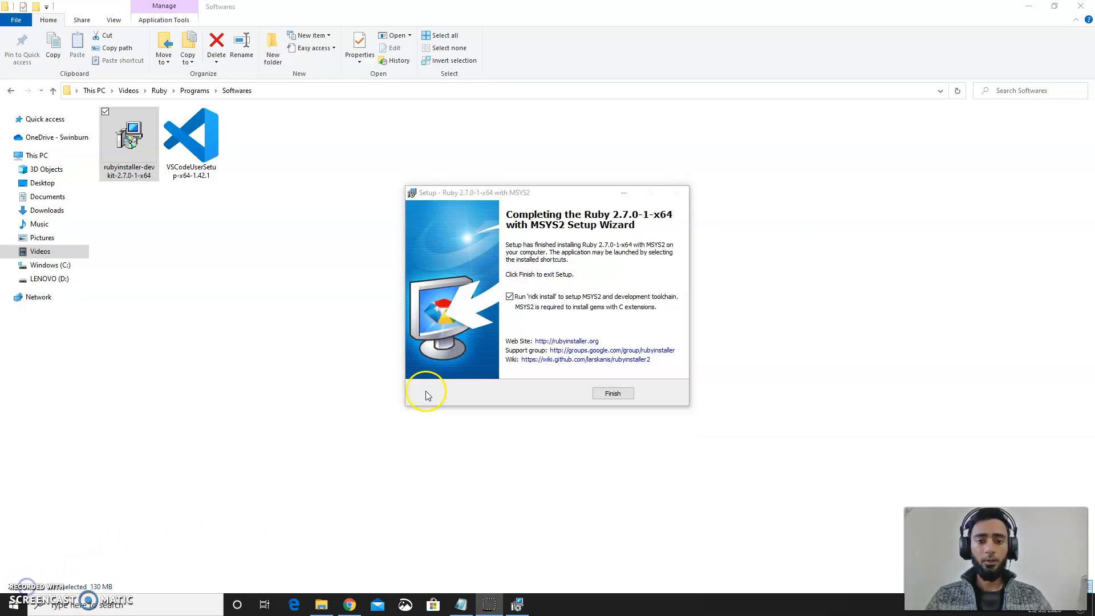
mouse_move(513, 264)
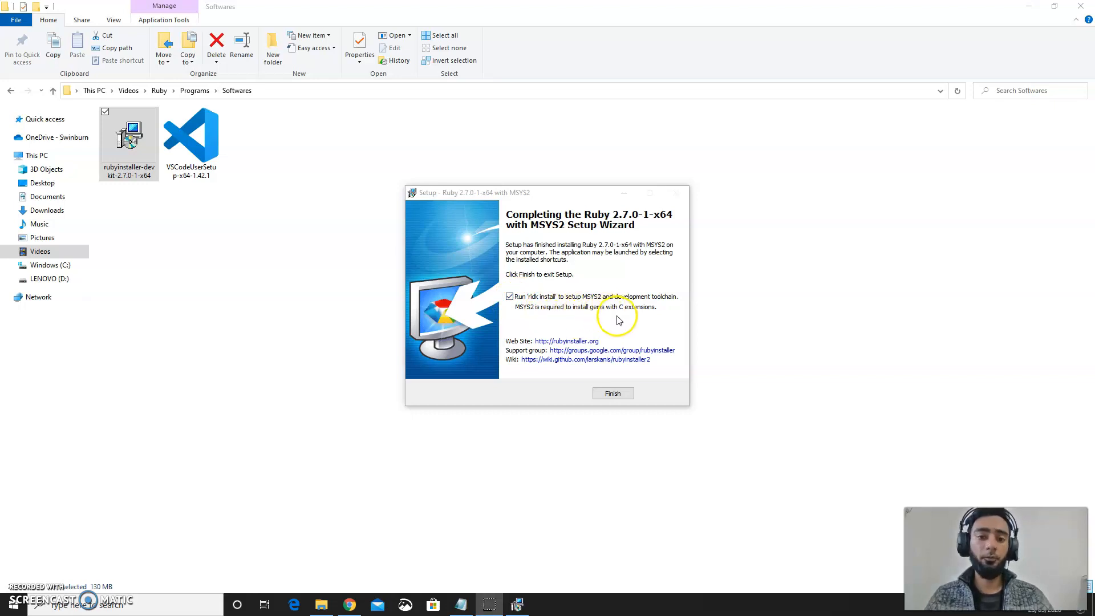
mouse_move(602, 323)
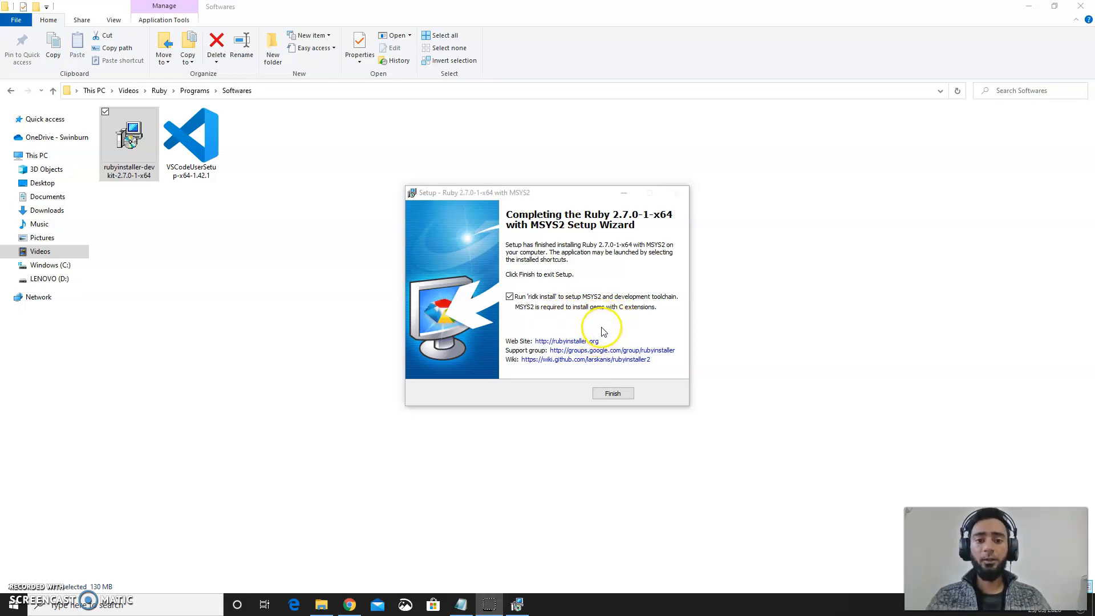
mouse_move(603, 331)
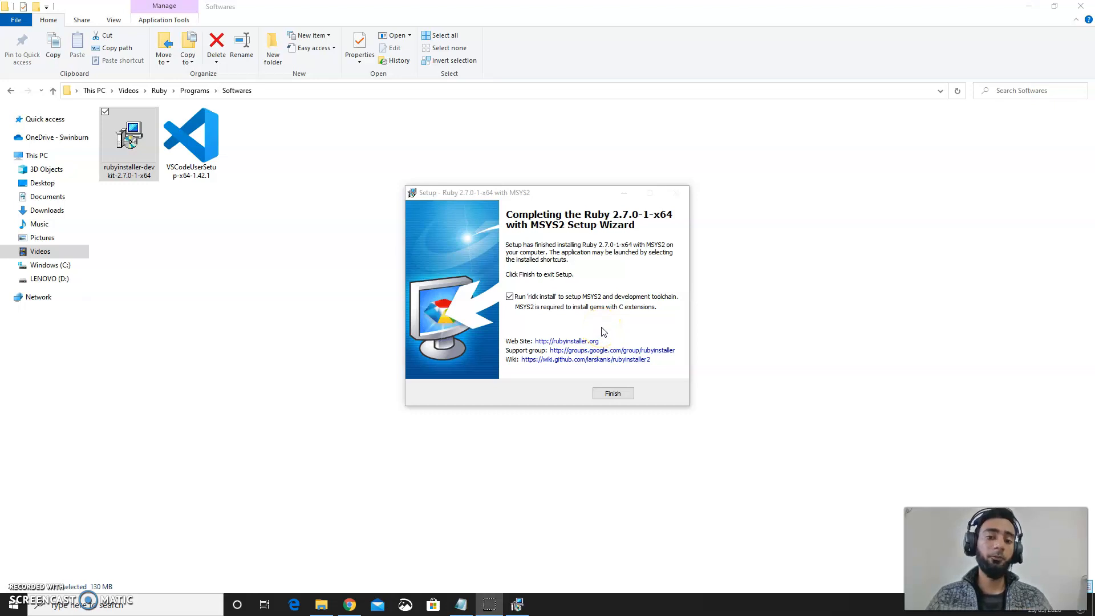
mouse_move(596, 330)
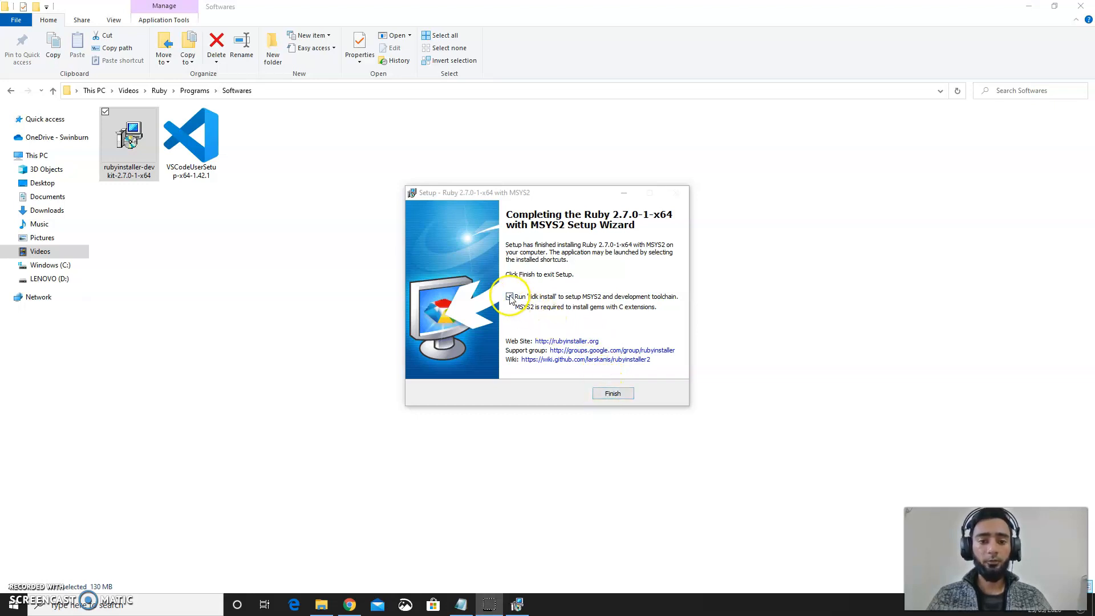
Finish Ruby setup and choose ridk option 3 to install the MSYS2 and MINGW toolchain.
left_click(612, 393)
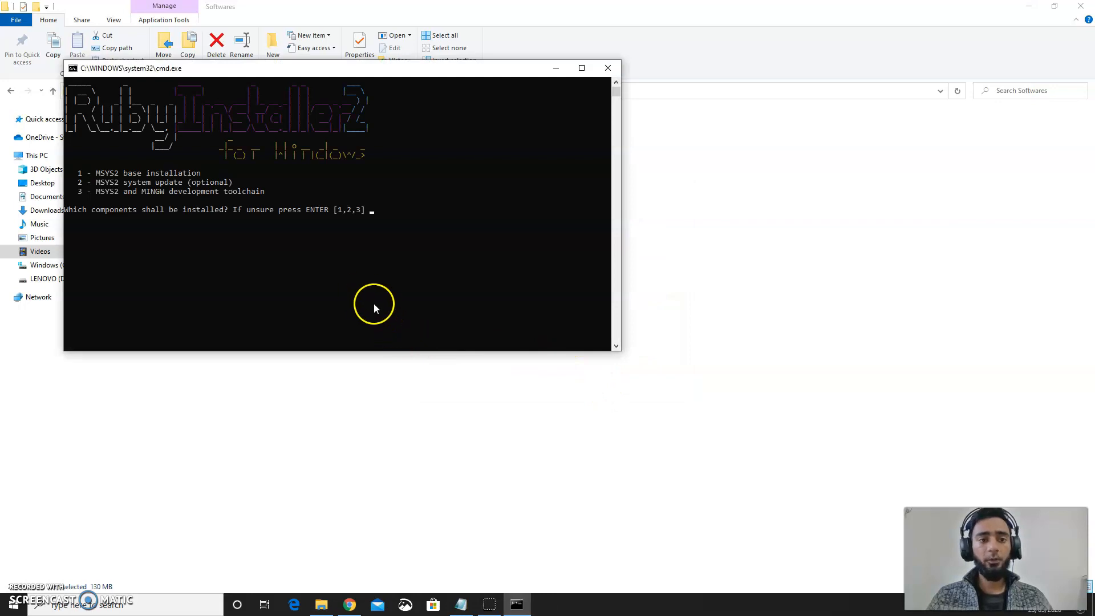
mouse_move(268, 232)
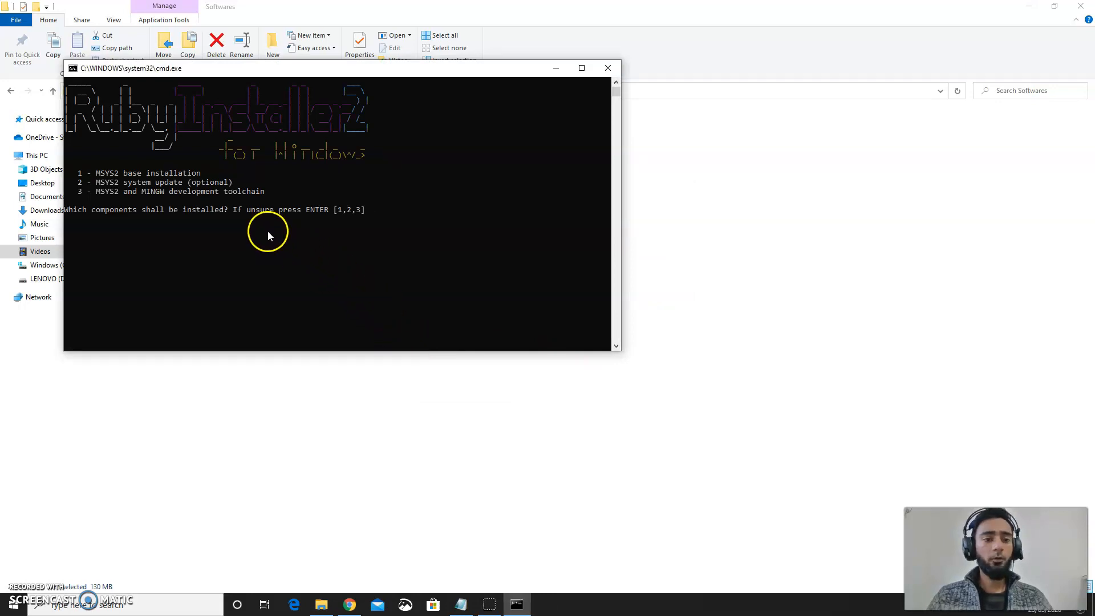
mouse_move(361, 261)
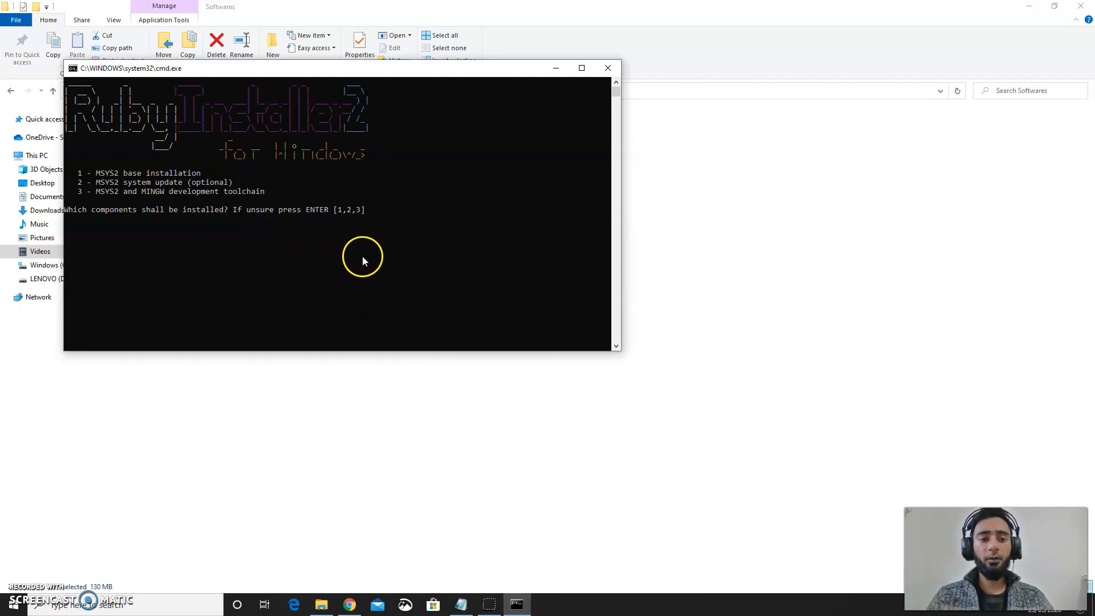
mouse_move(110, 183)
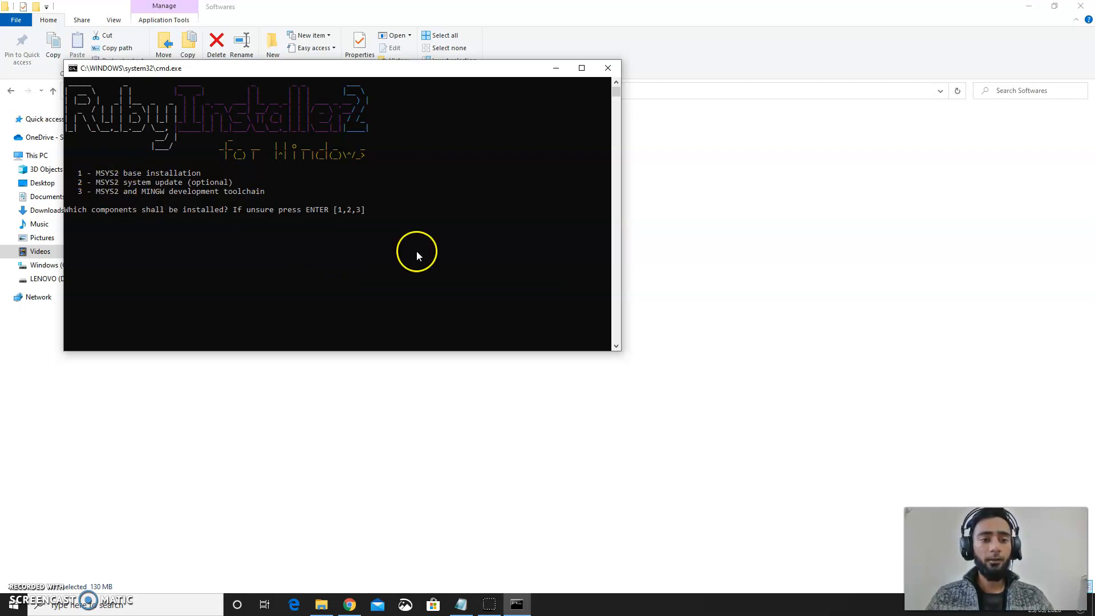
type("1")
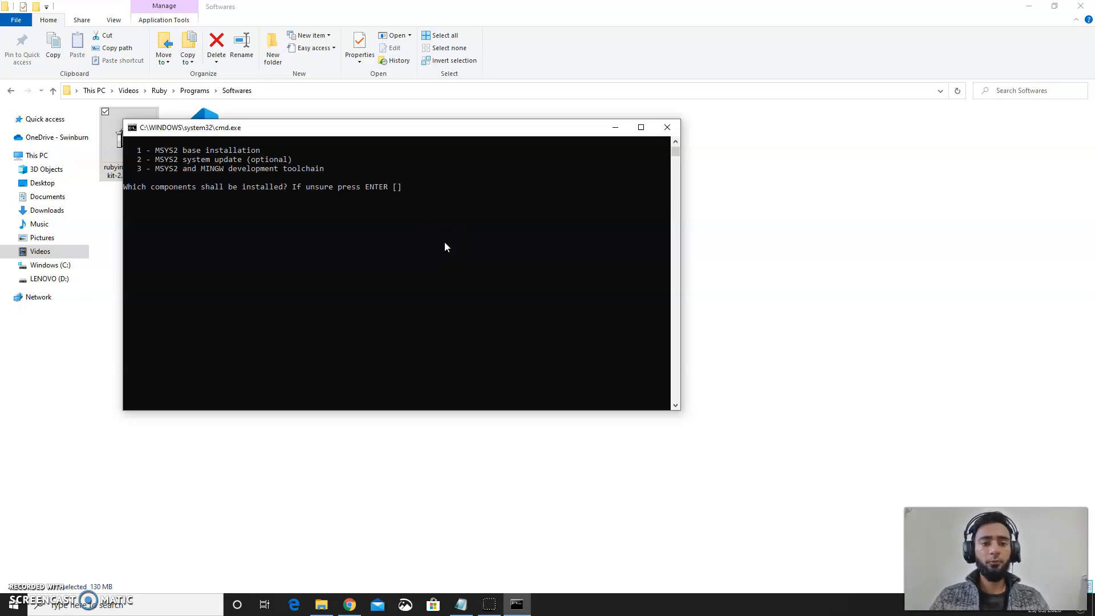
type("3")
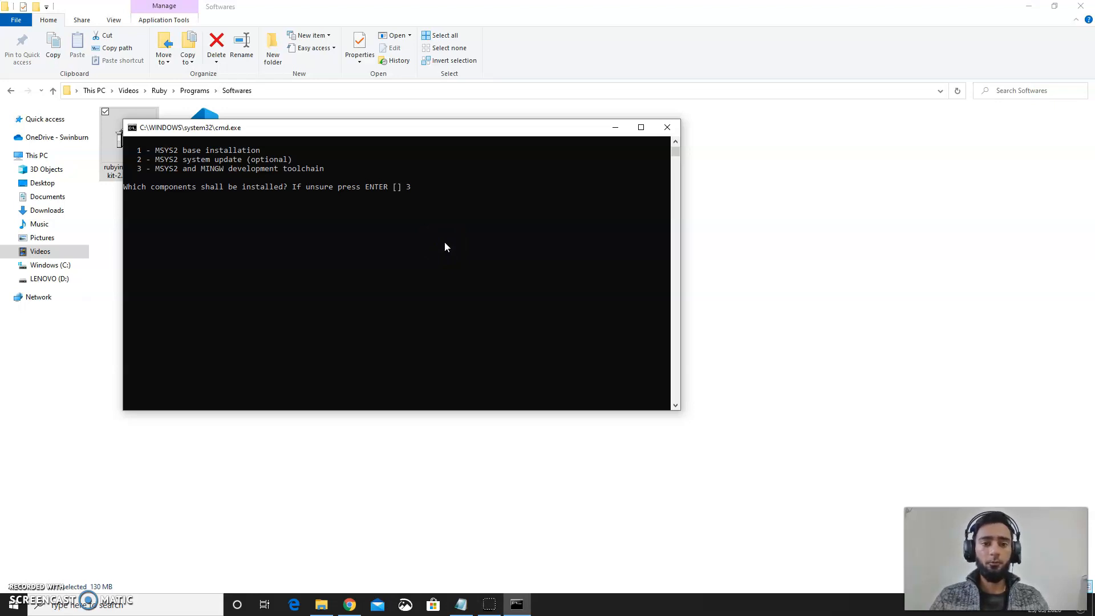
key("enter")
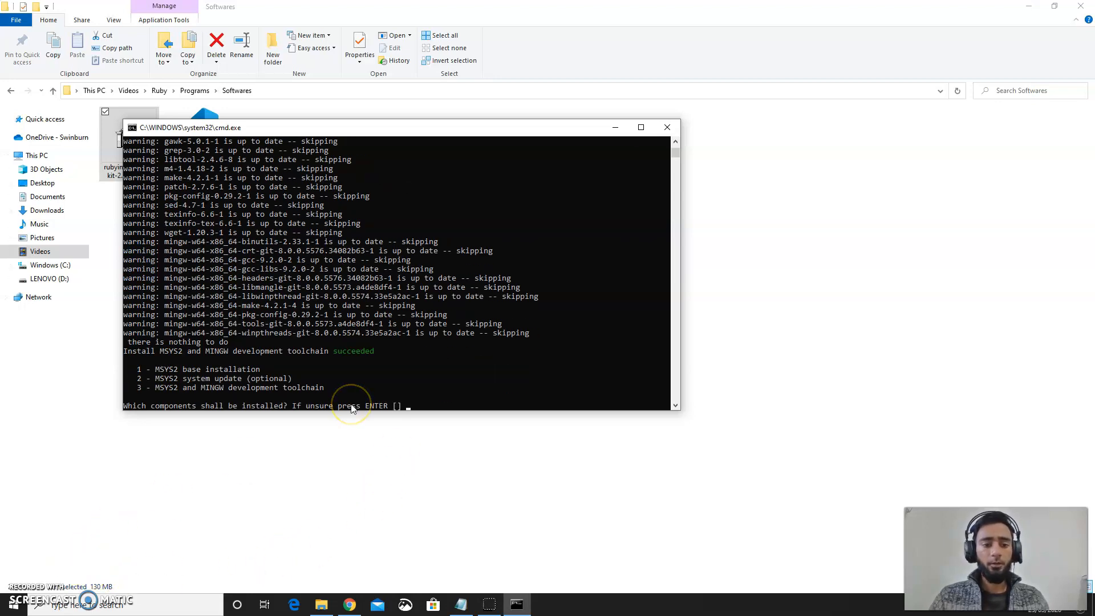
mouse_move(307, 420)
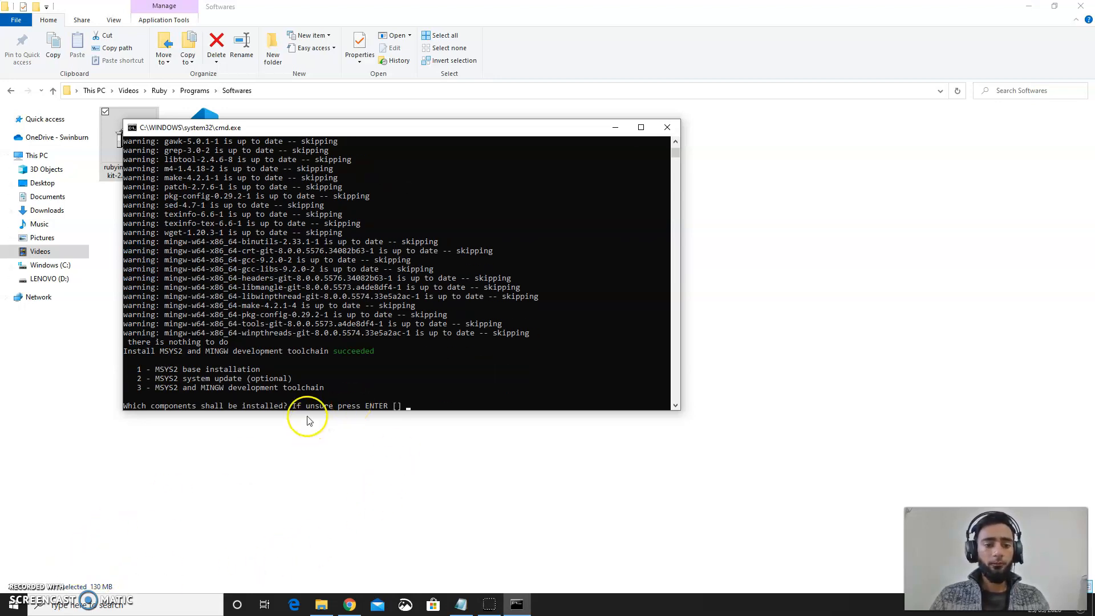
left_click(666, 127)
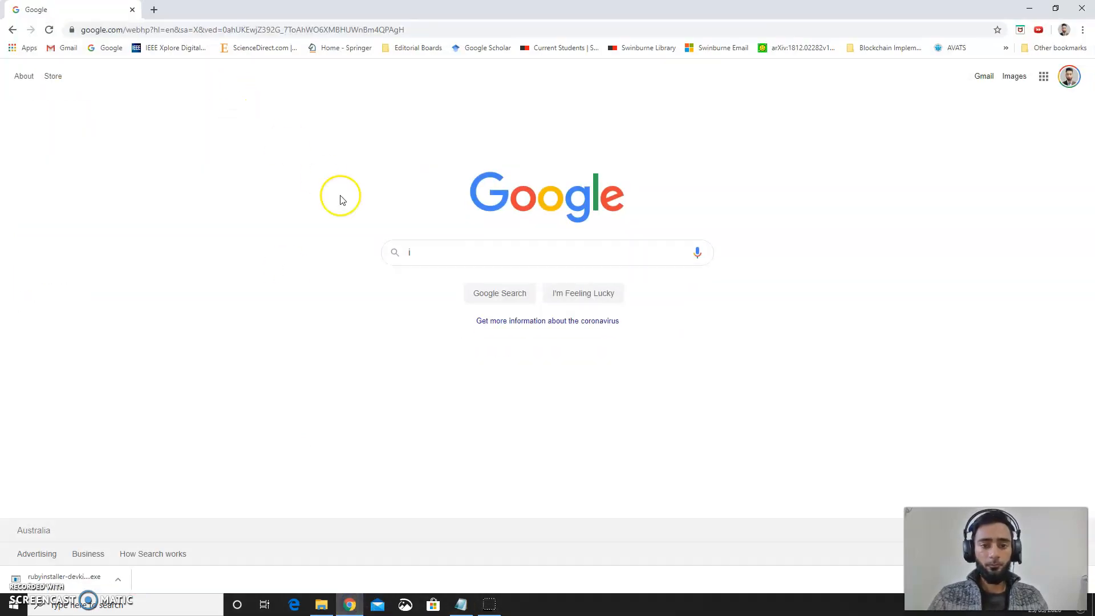
Search 'download visual studio code' and download the Windows installer from code.visualstudio.com.
type("download visu")
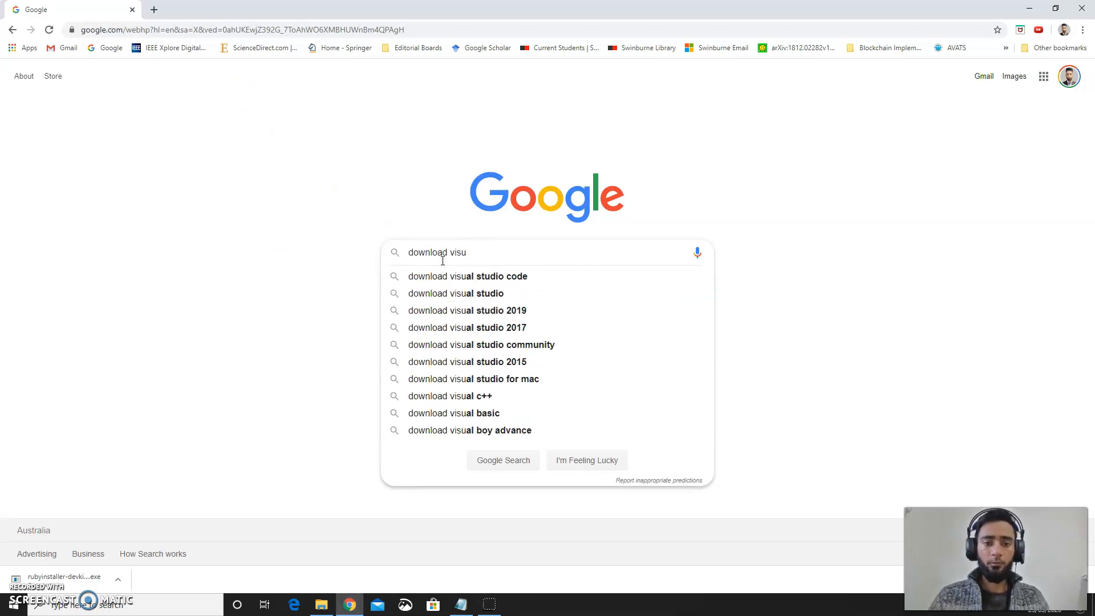
left_click(467, 276)
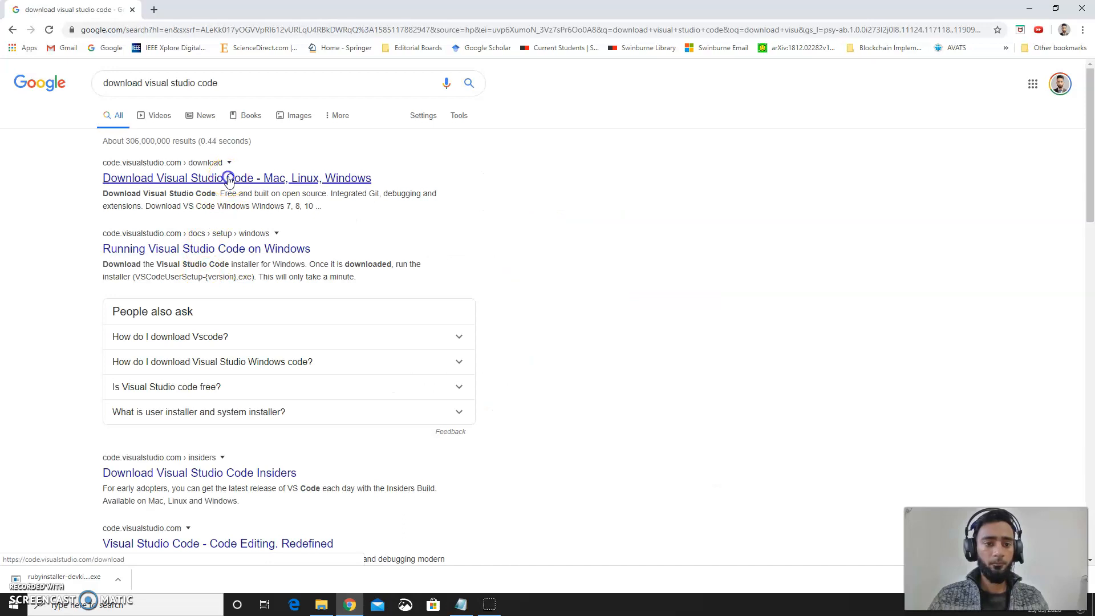
left_click(236, 177)
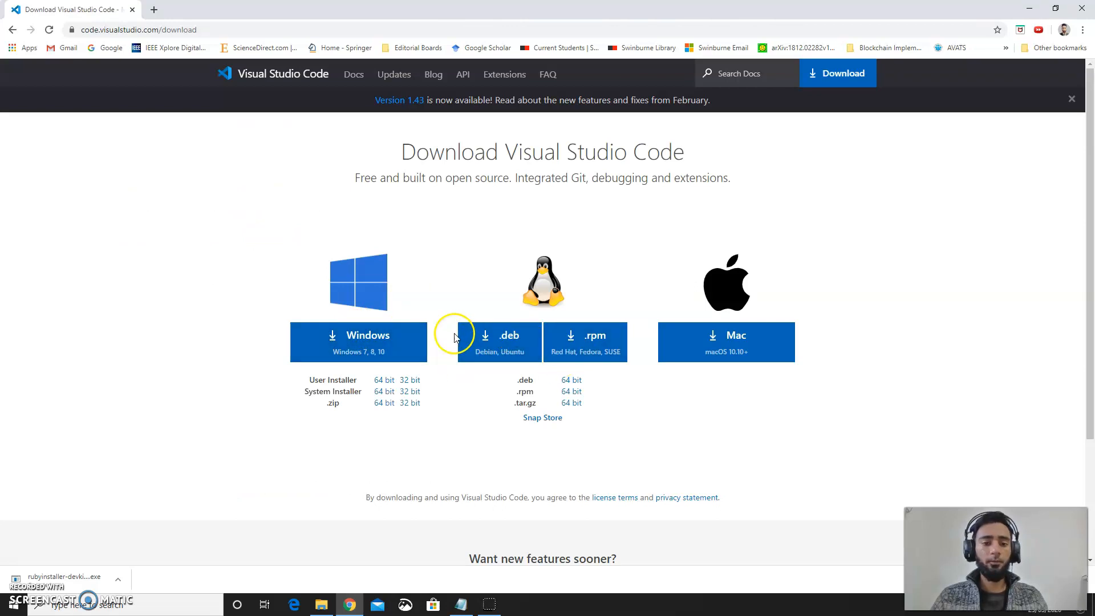
left_click(358, 342)
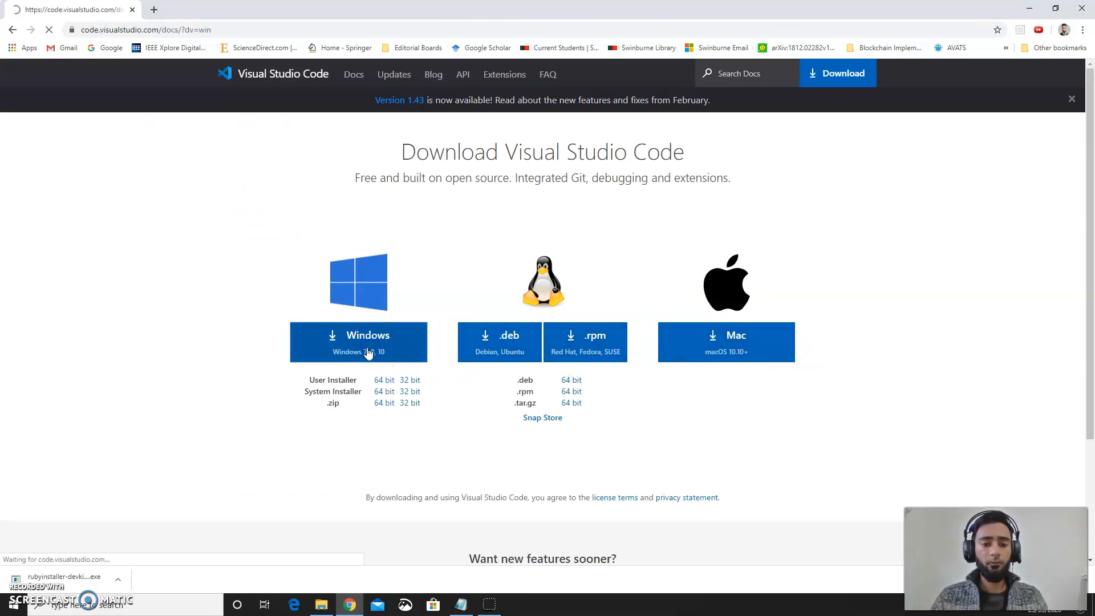
left_click(358, 342)
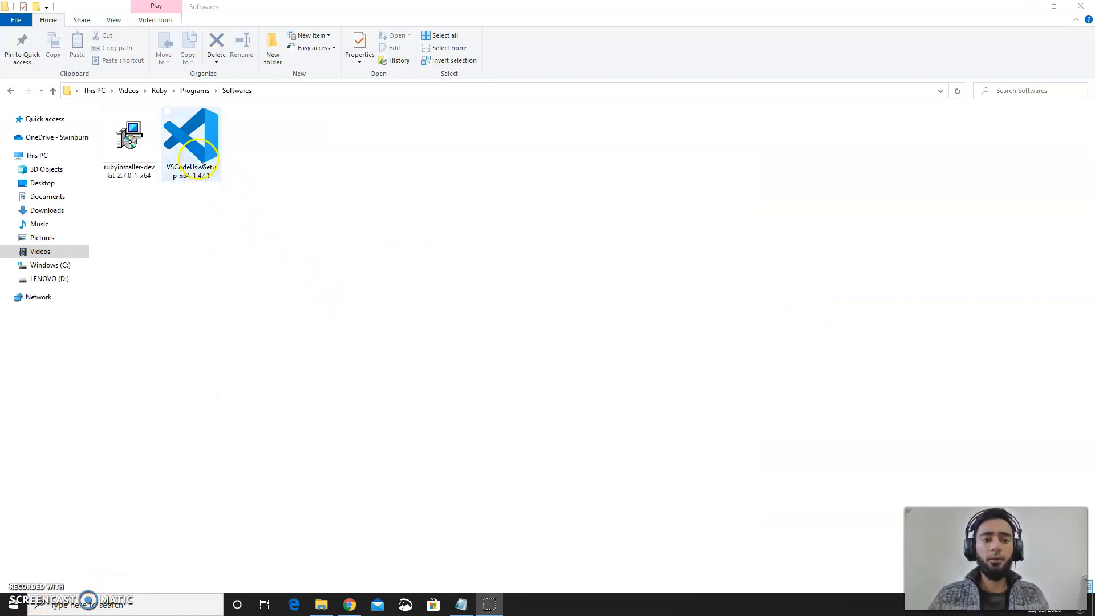
Run VSCodeUserSetup, accept the agreement, keep Add to PATH, then install and finish.
double_click(190, 136)
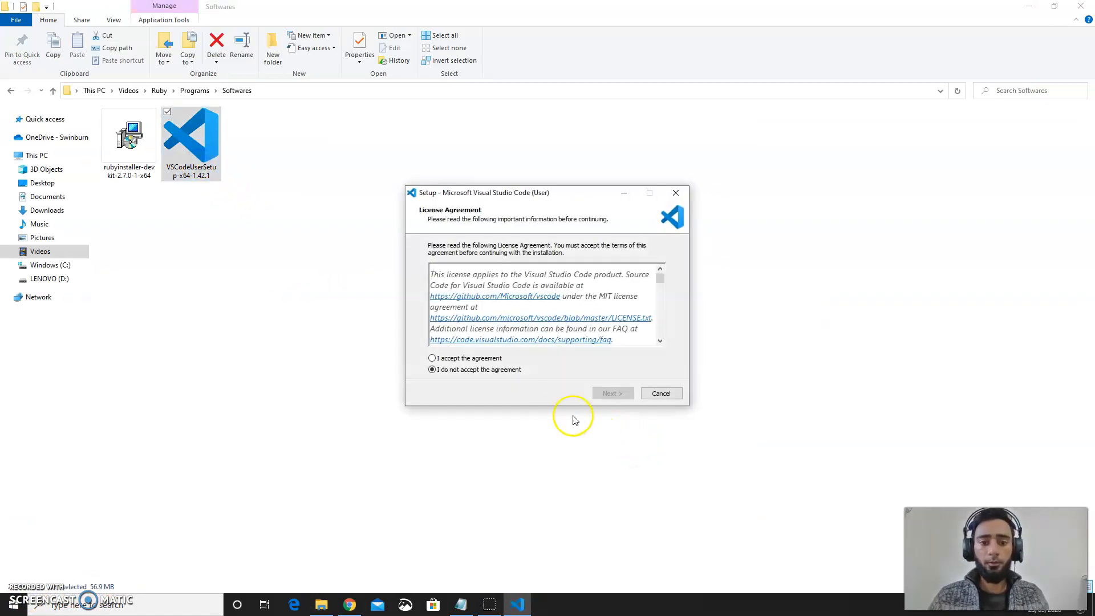
left_click(431, 358)
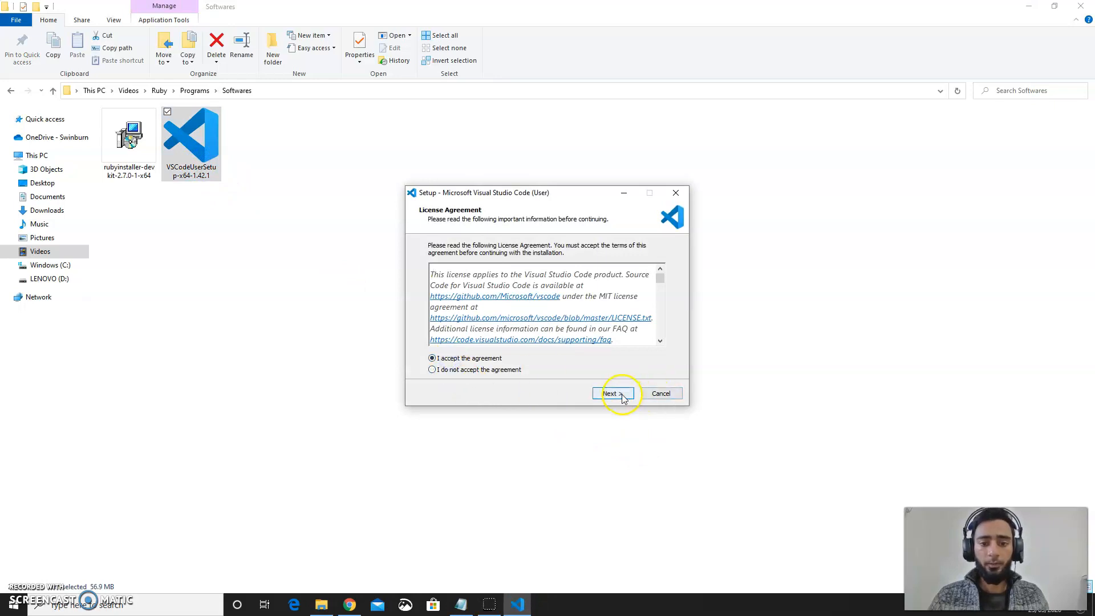
left_click(611, 393)
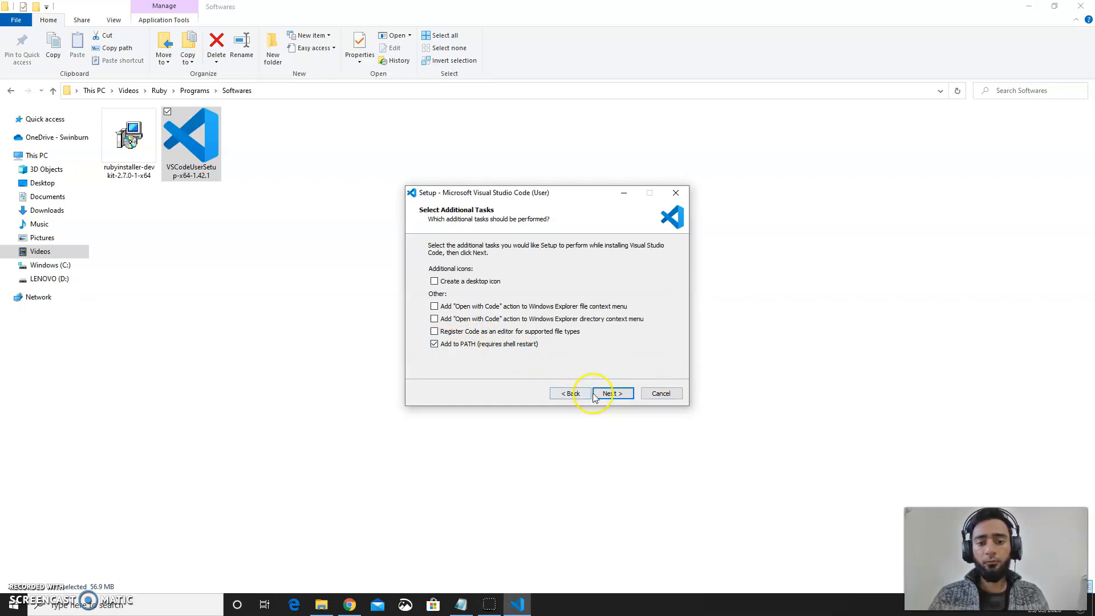
left_click(611, 393)
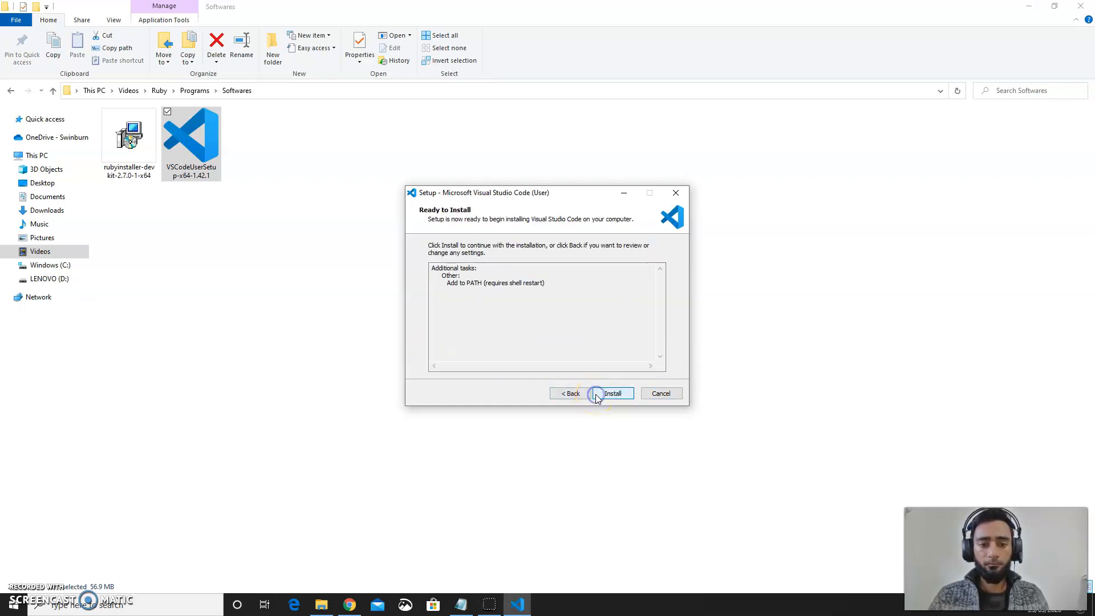
left_click(612, 393)
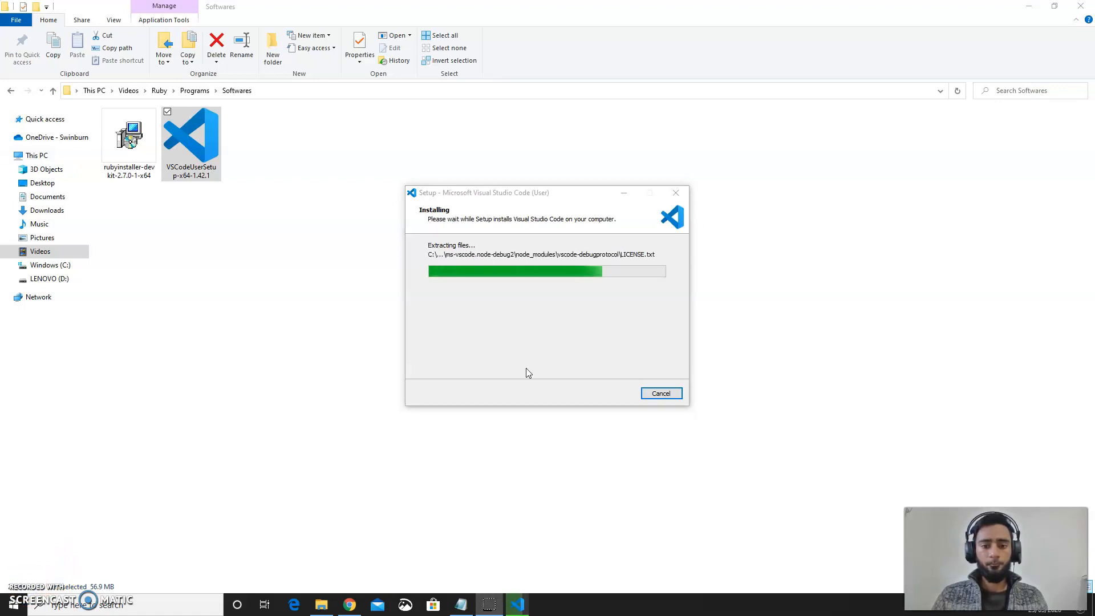
mouse_move(489, 384)
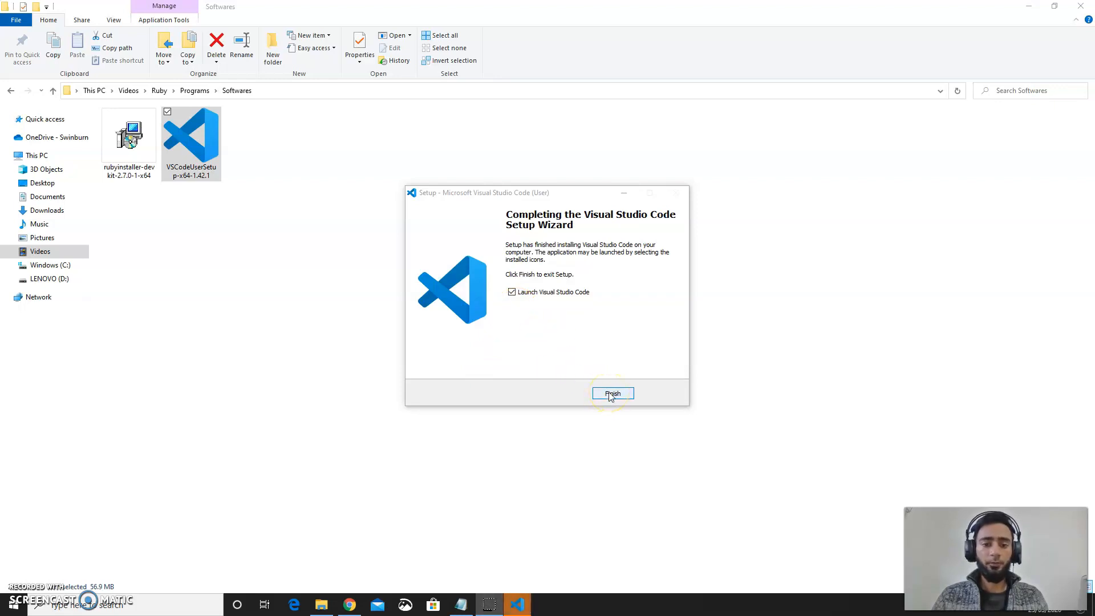
left_click(612, 392)
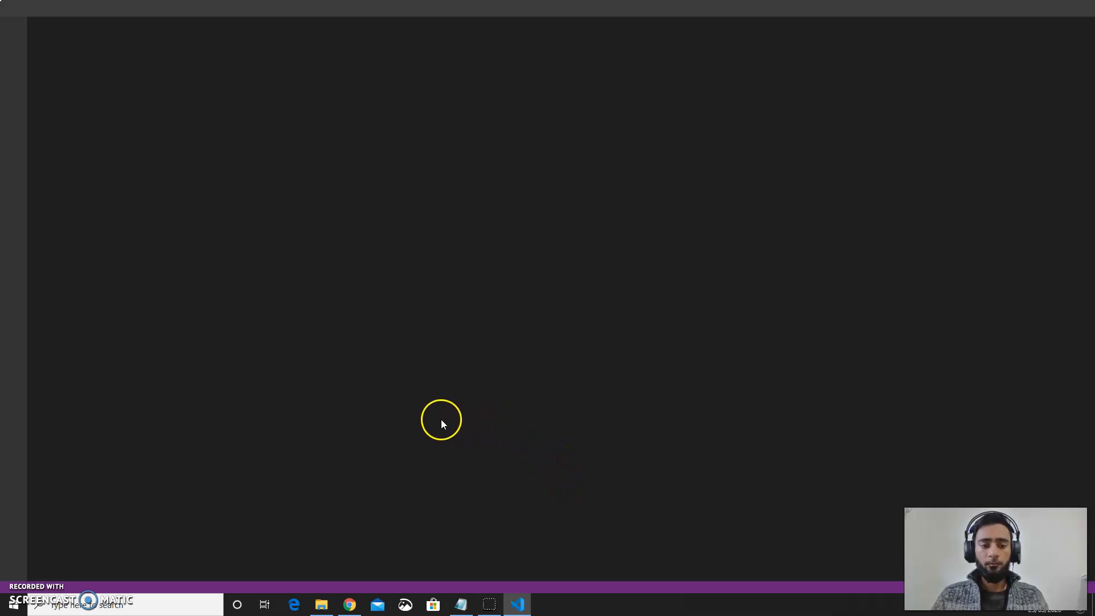
mouse_move(28, 594)
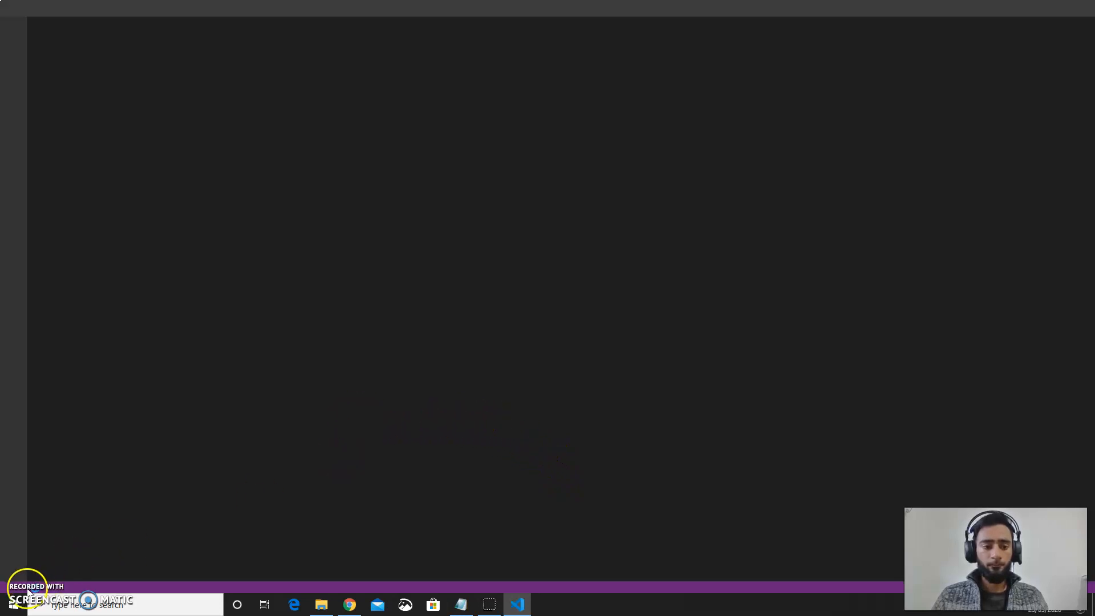
Close the Release Notes tab and pick the InitialProgram folder to open.
left_click(517, 605)
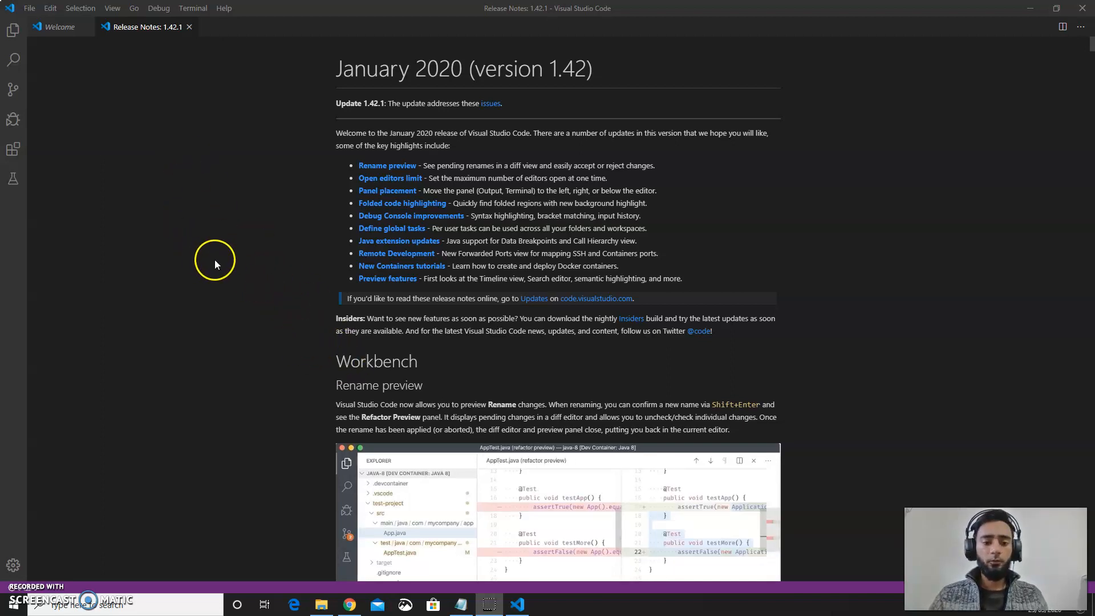
mouse_move(61, 26)
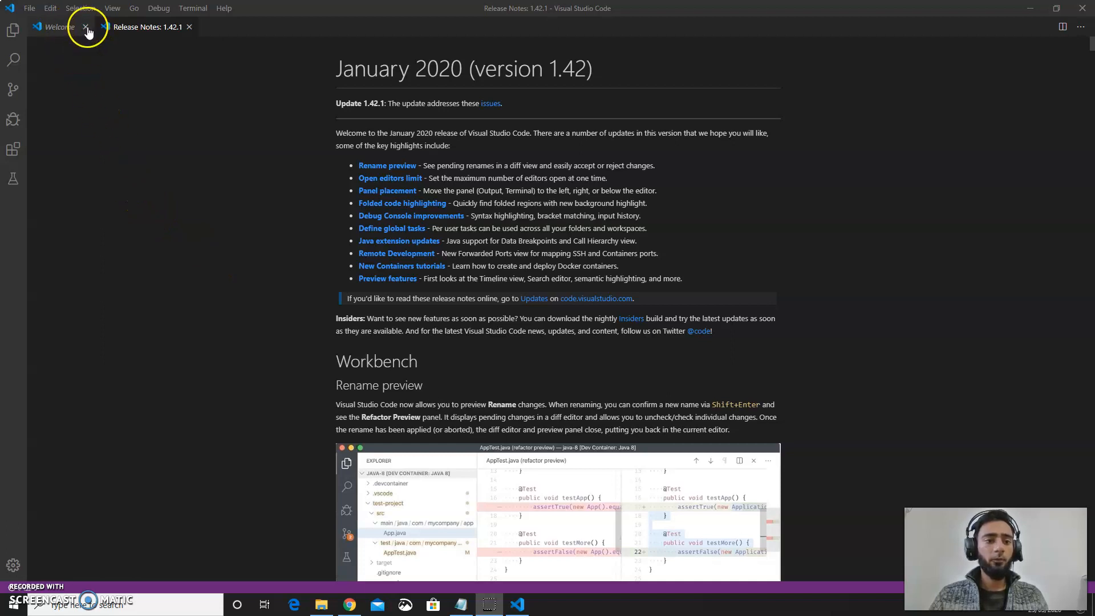
left_click(83, 27)
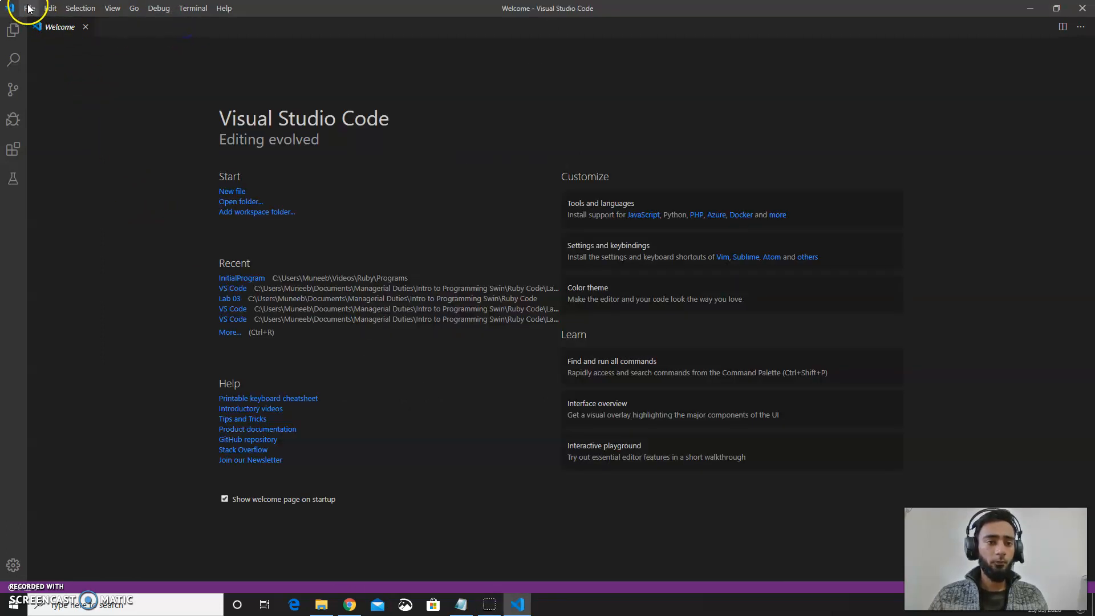
left_click(29, 7)
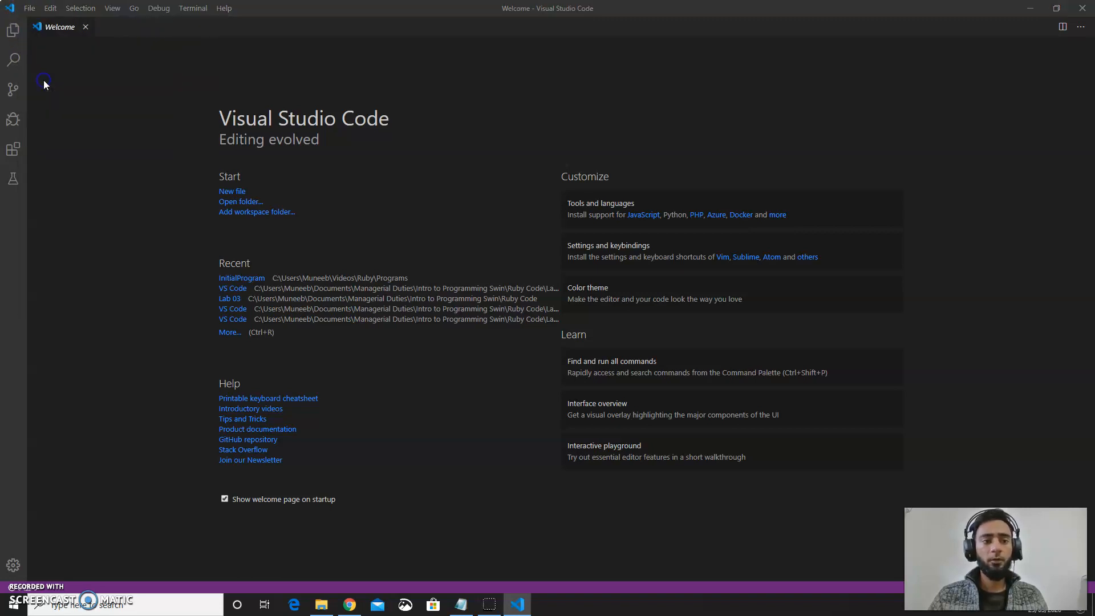
left_click(240, 202)
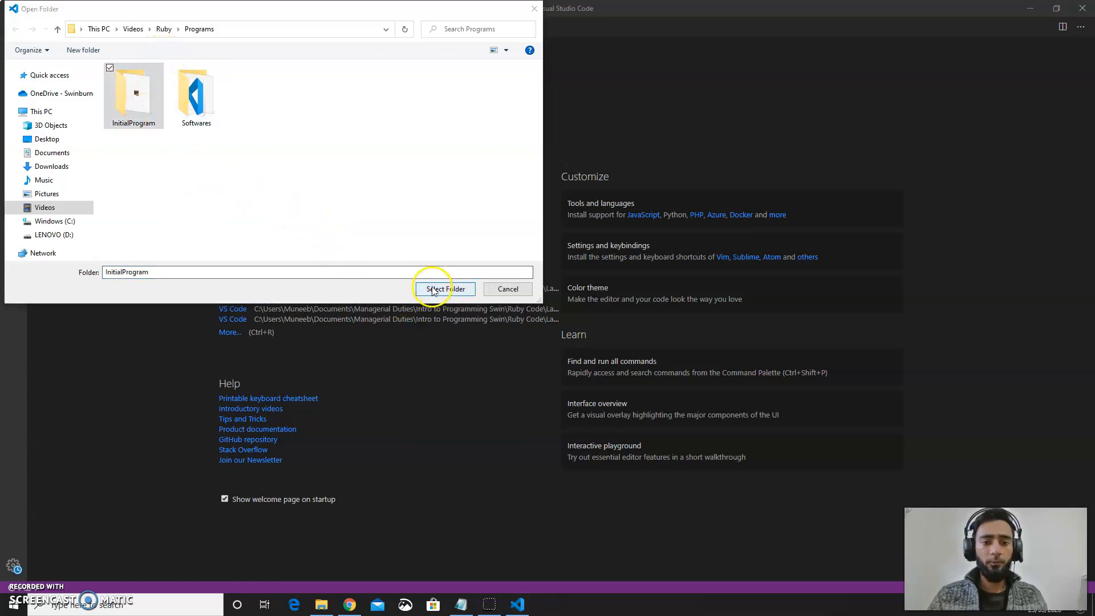
Open InitialProgram as the VS Code workspace showing hello.rb and a terminal.
left_click(444, 289)
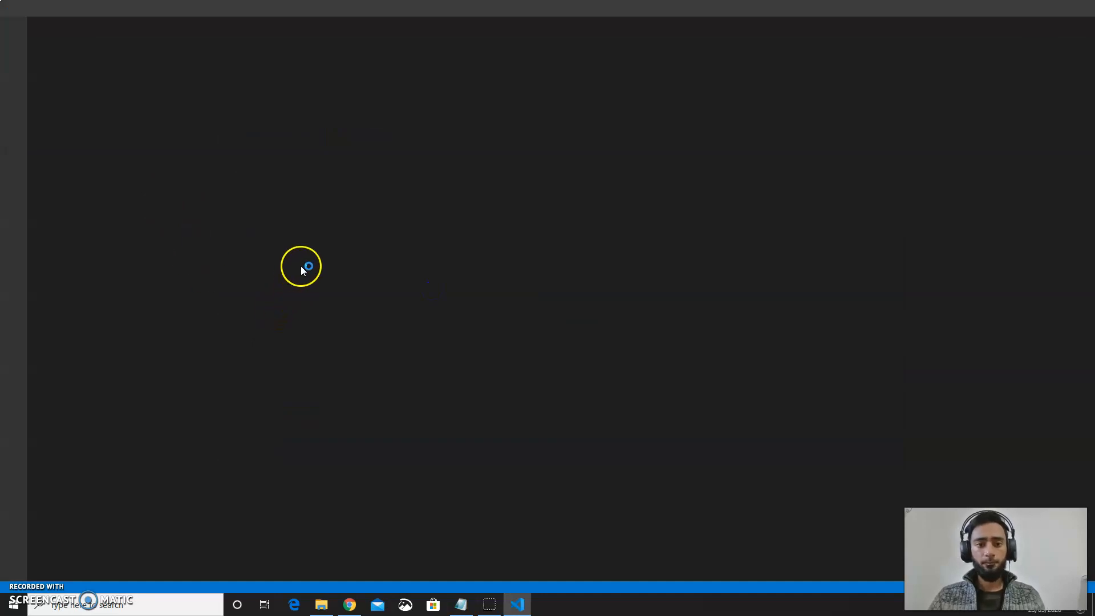
left_click(516, 603)
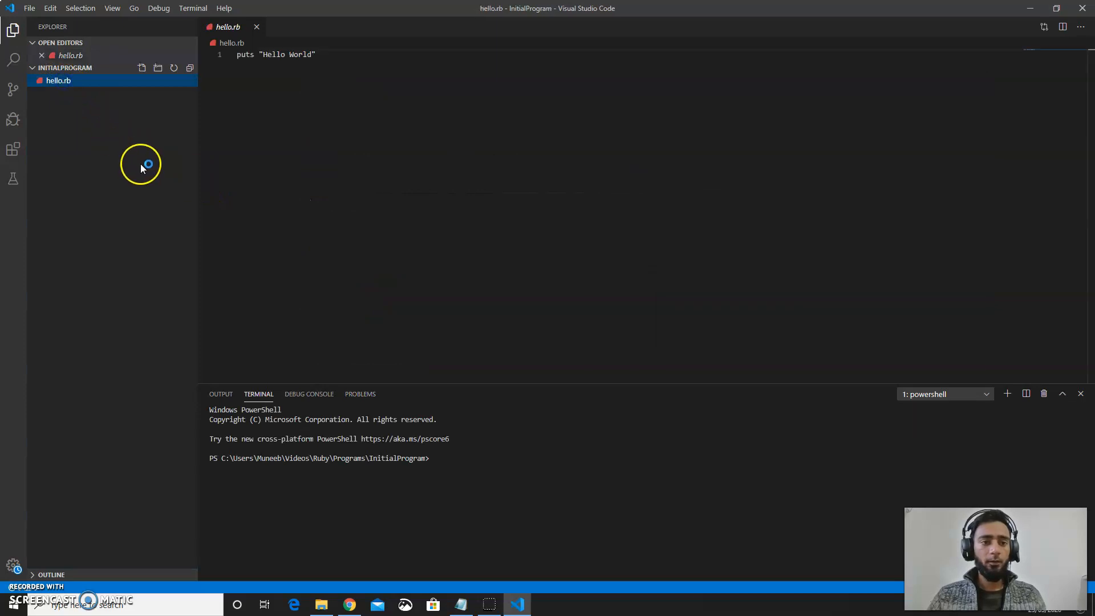
mouse_move(125, 100)
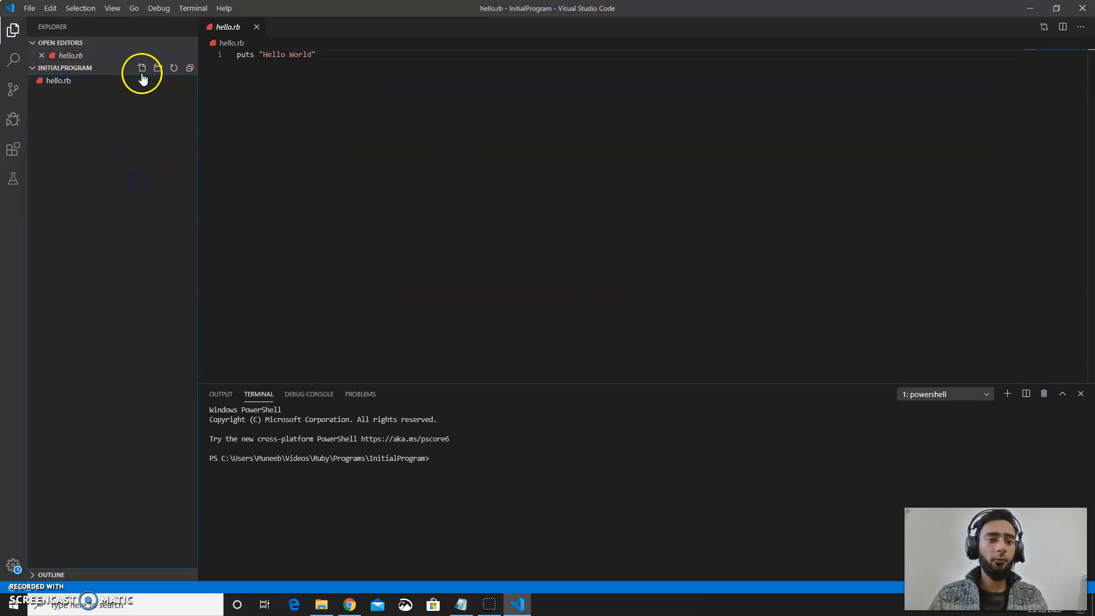
Create helloprog.rb in InitialProgram containing puts "Hello World".
left_click(141, 68)
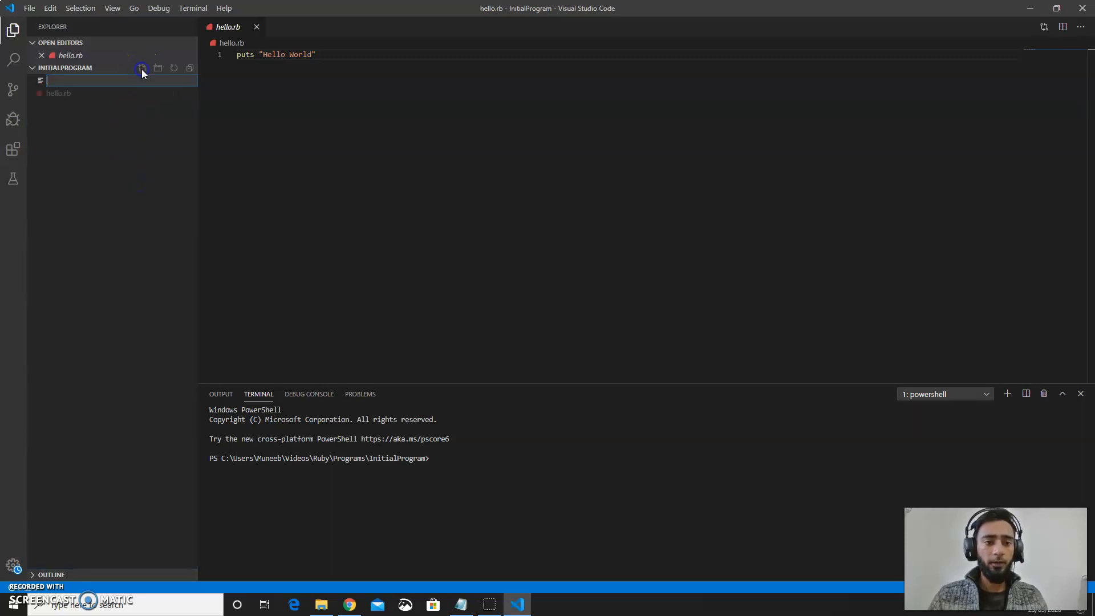
type("helloprog.rb")
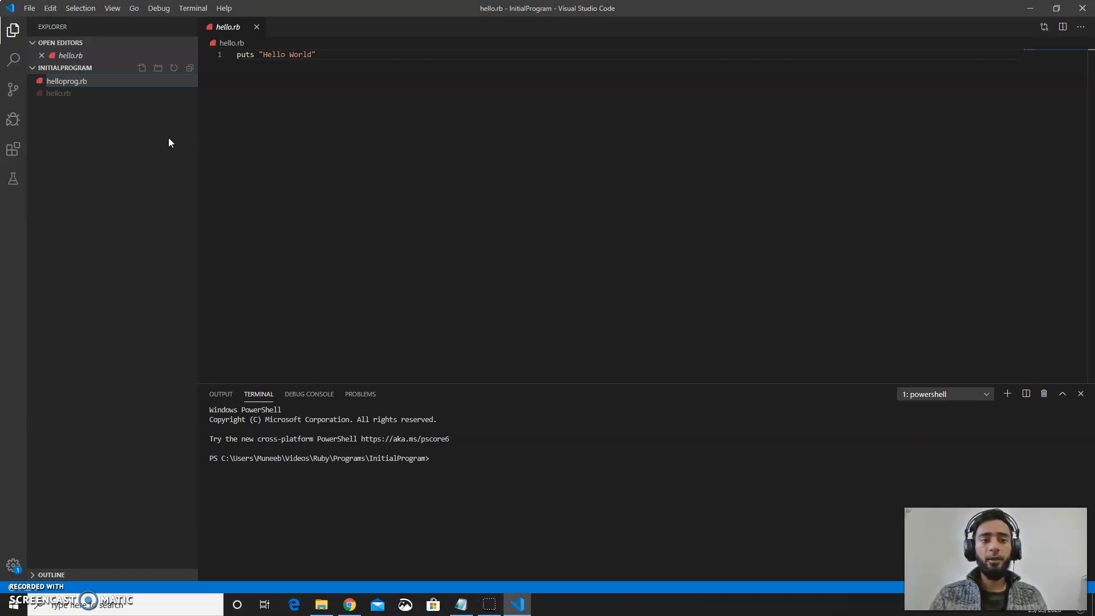
left_click(67, 81)
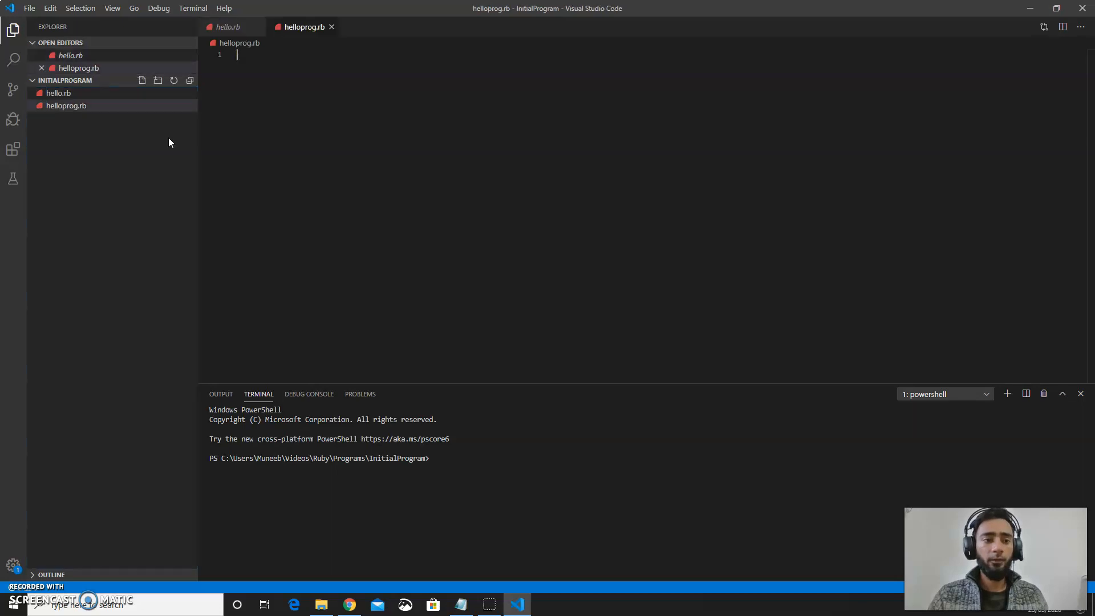
type("p")
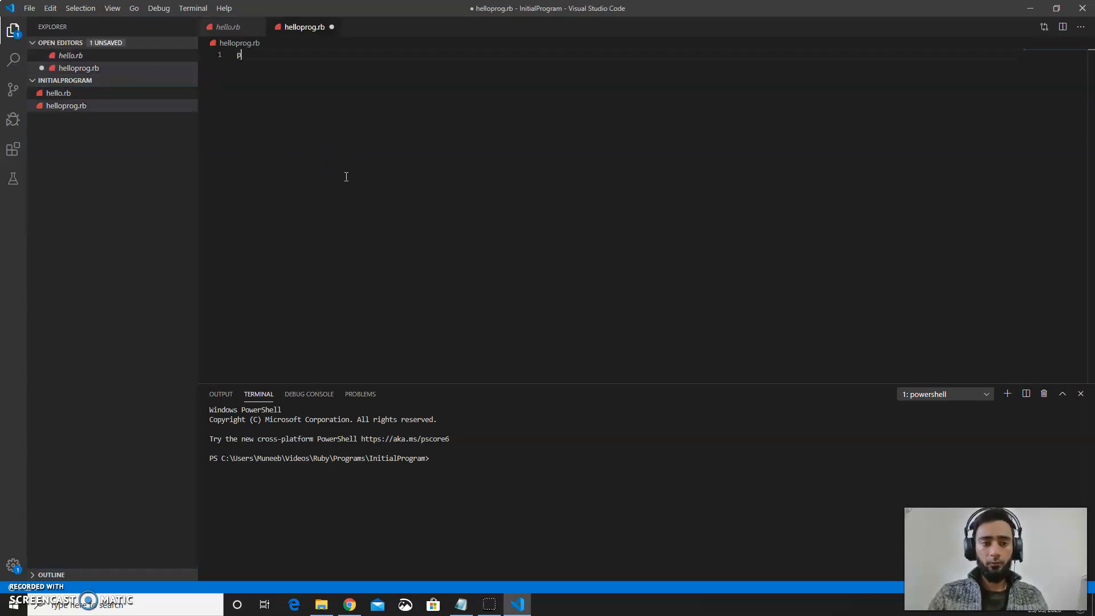
type("uts \"\"")
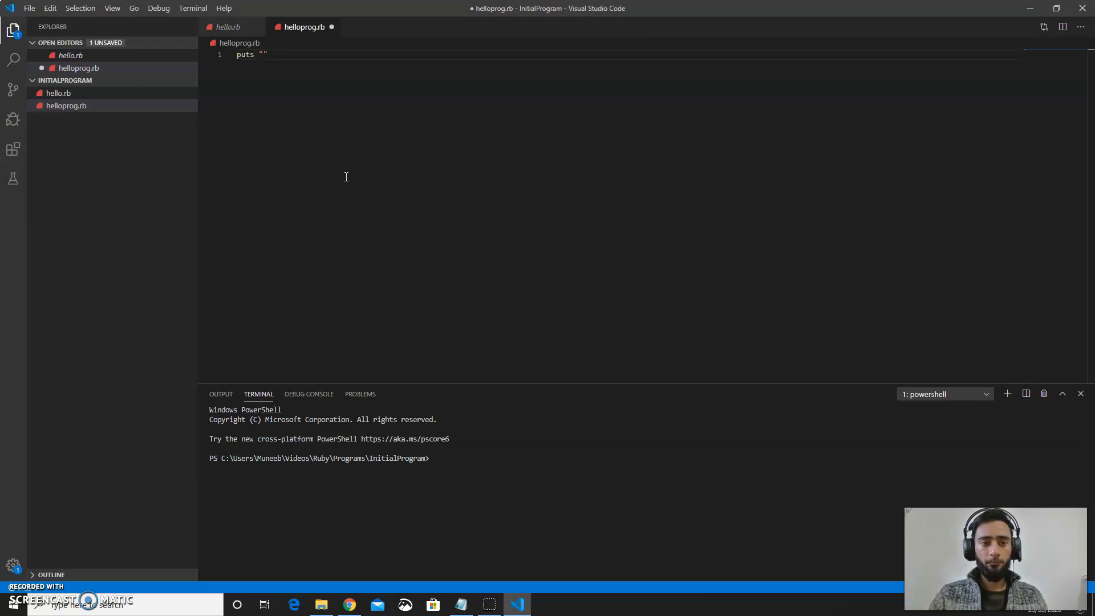
type("Hello")
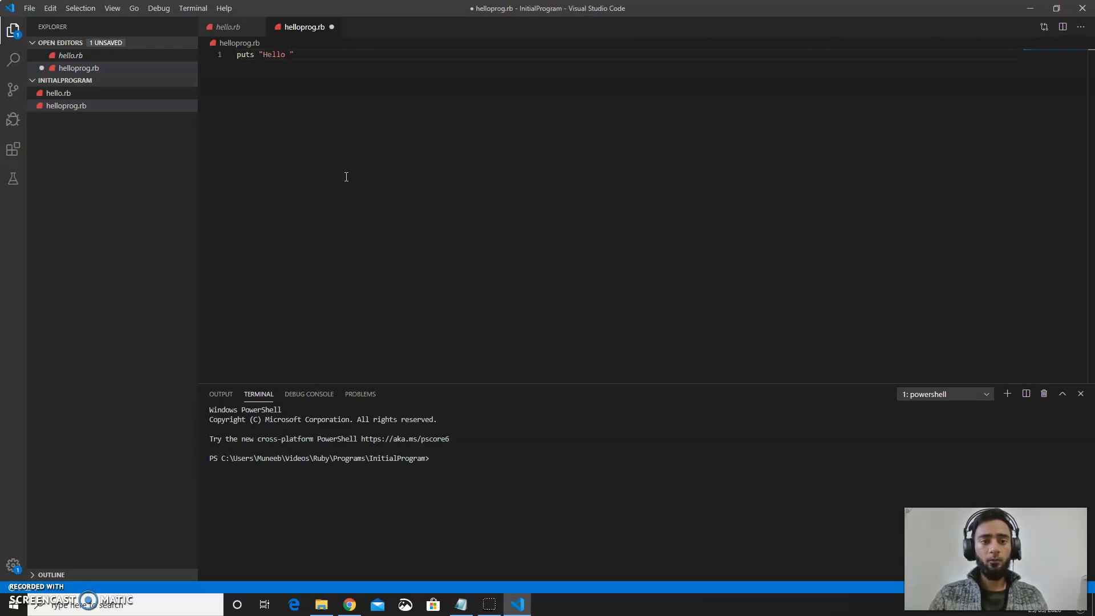
type("World")
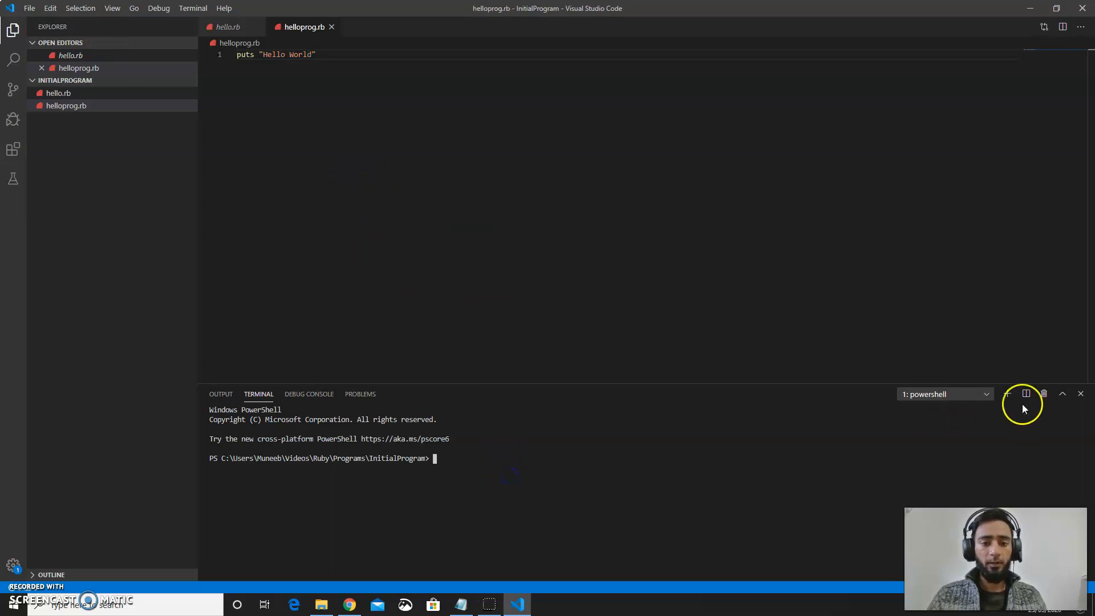
left_click(193, 9)
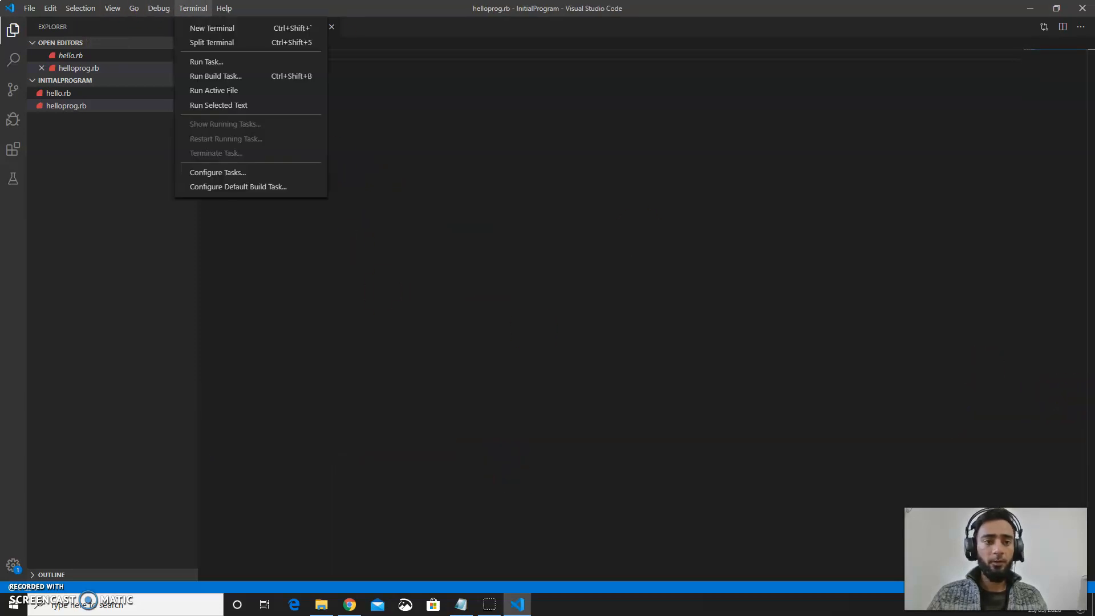
In a new terminal, run ruby .\helloprog.rb to print Hello World.
left_click(212, 28)
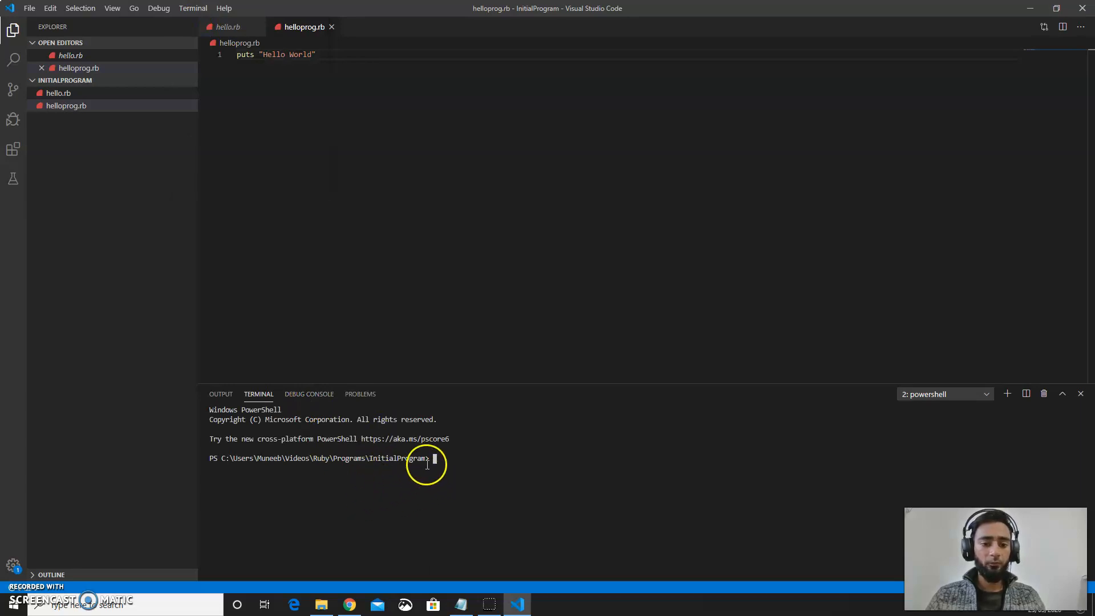
mouse_move(486, 476)
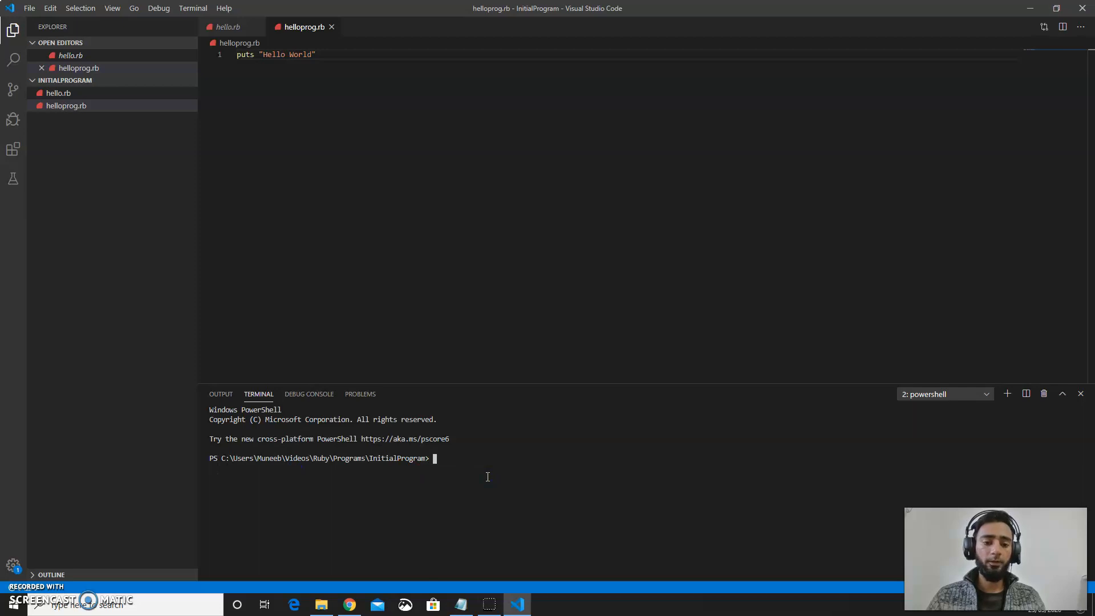
type("ruby")
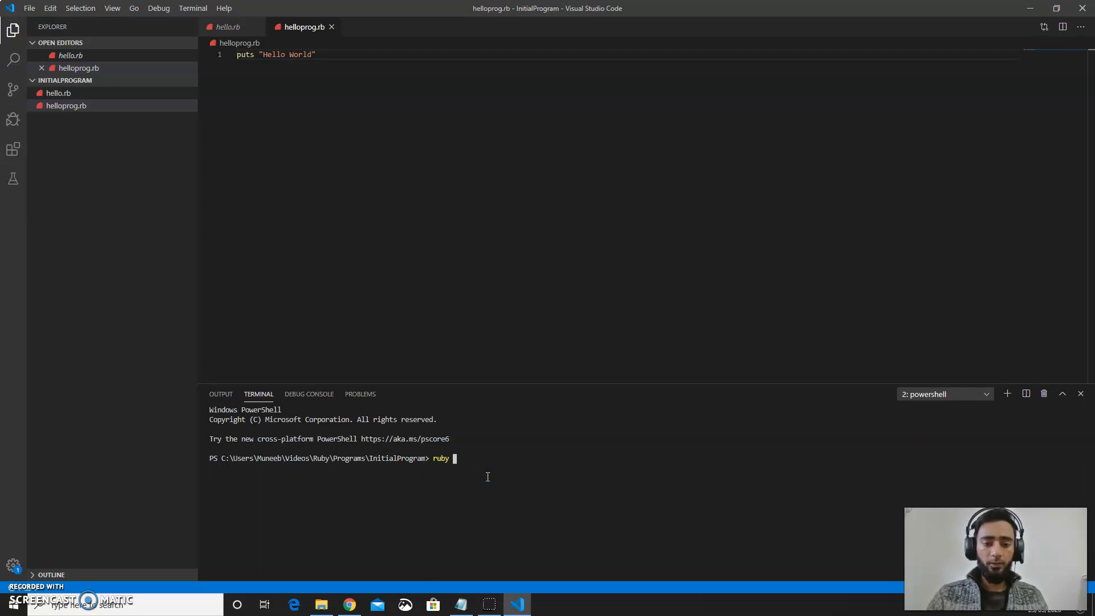
type("hellor")
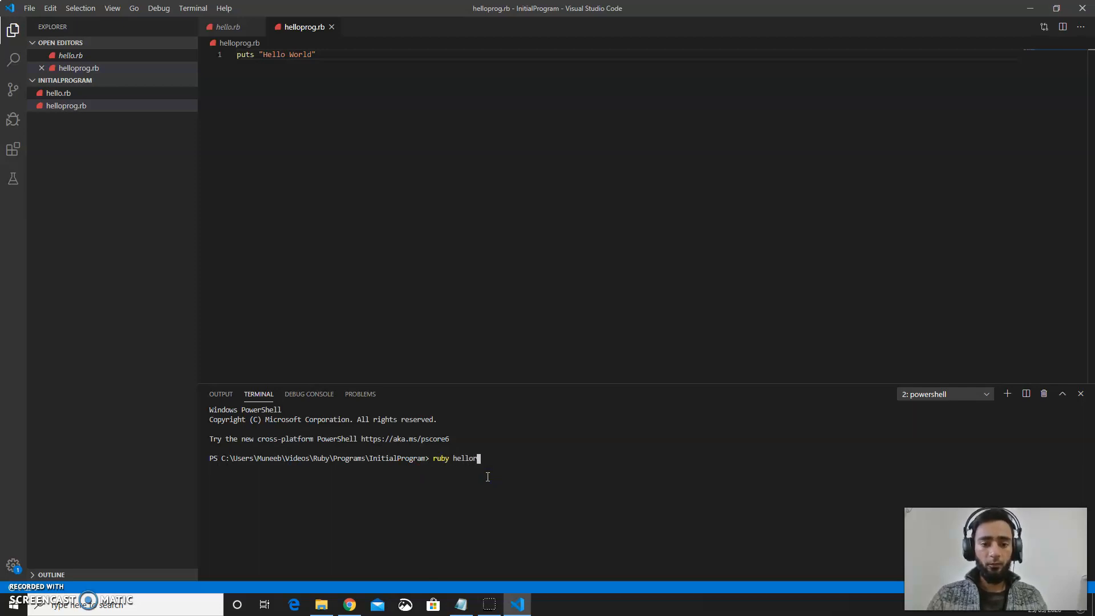
type(".\\helloprog.rb")
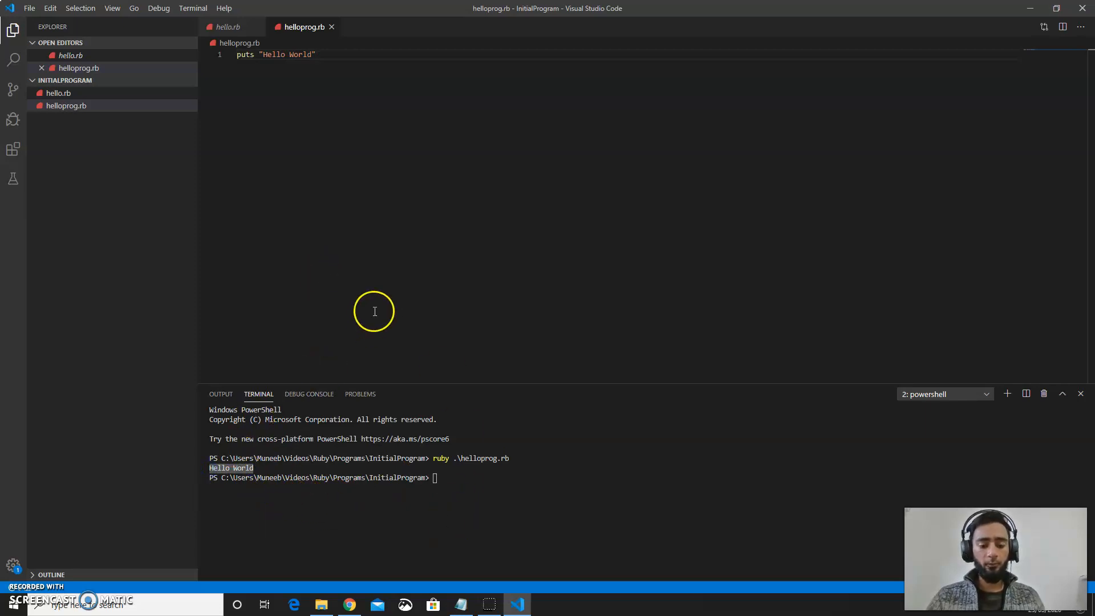
left_click(77, 603)
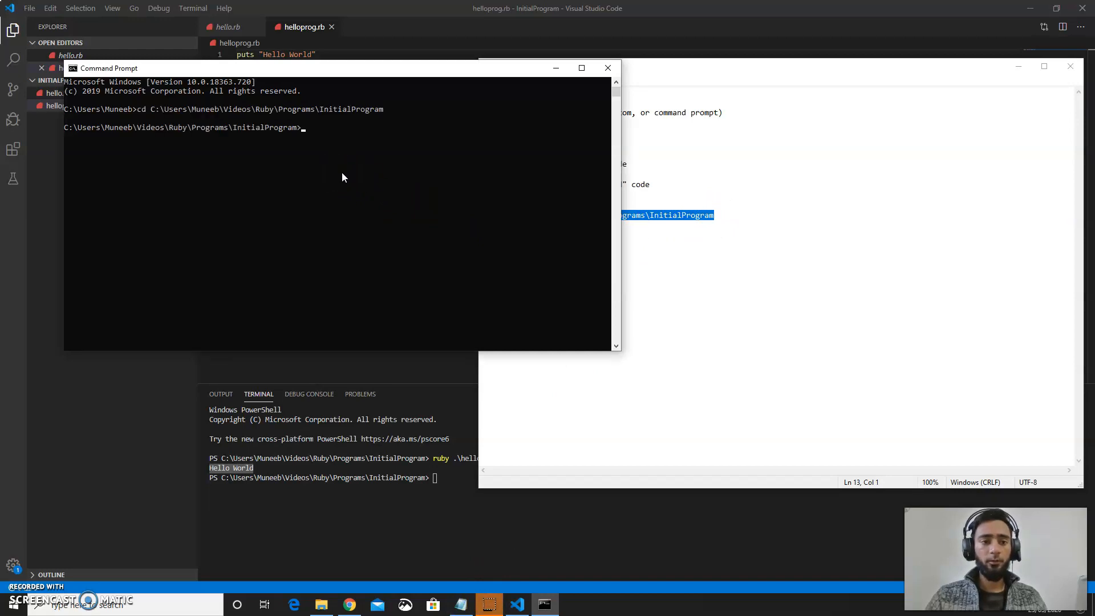
Run ruby helloprog.rb in Command Prompt to print Hello World.
type("c")
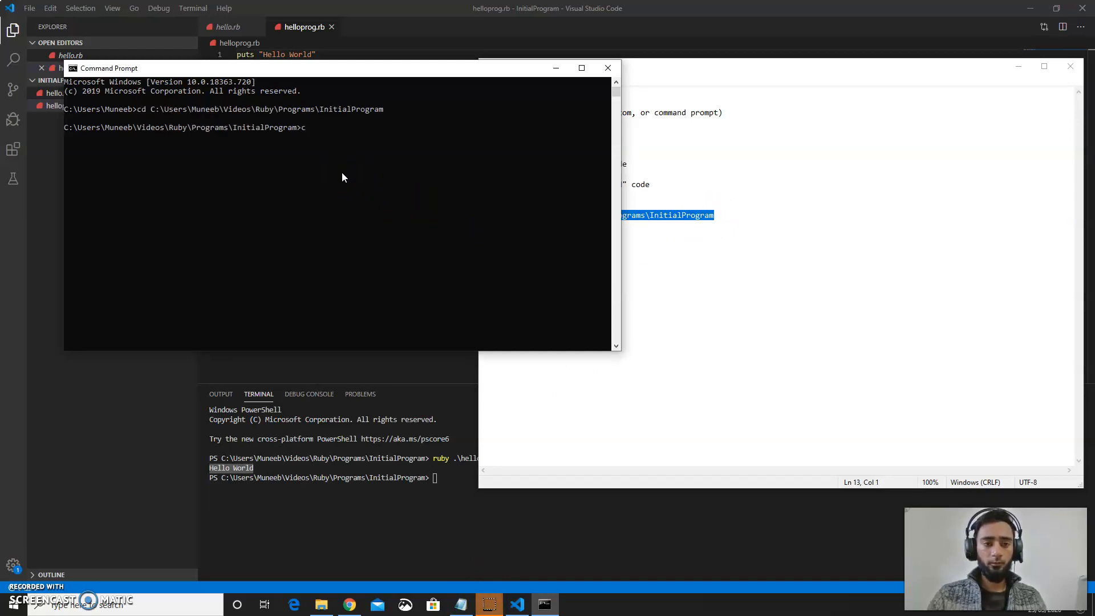
type("uby")
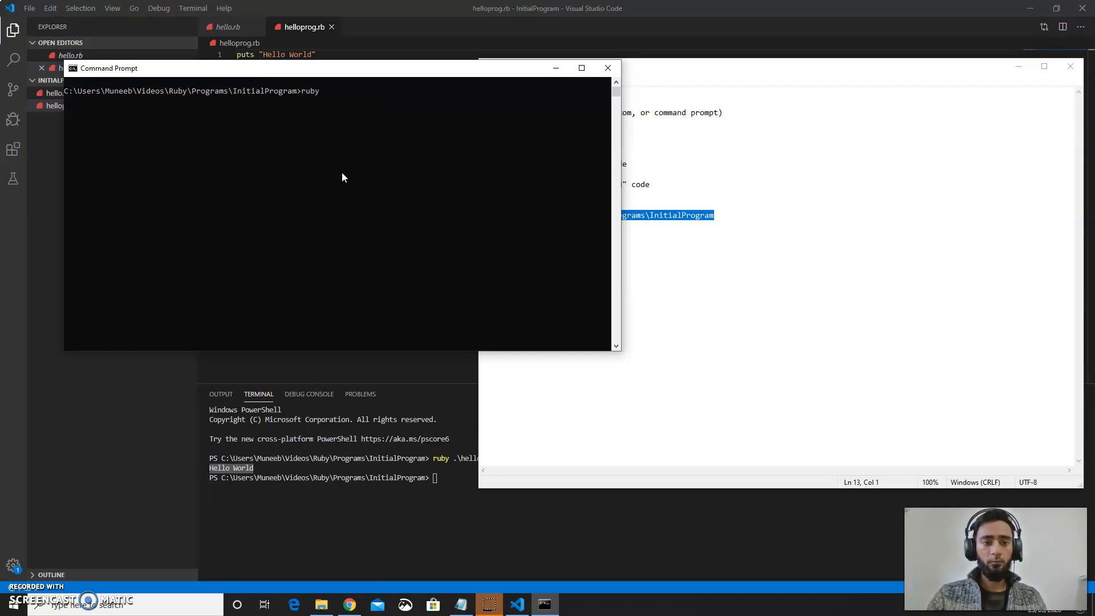
type("hello.rb")
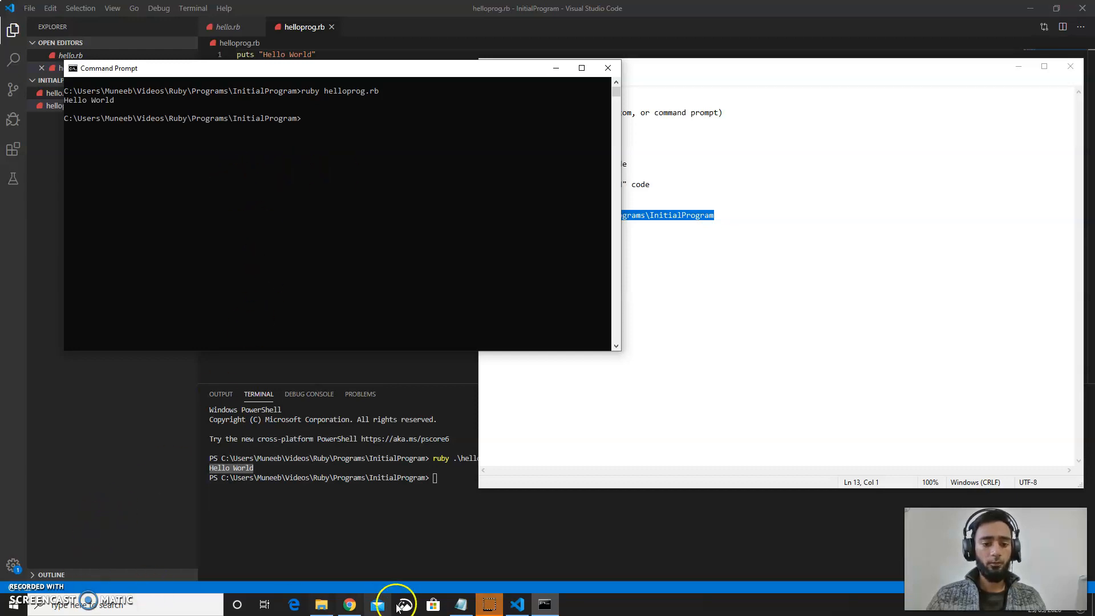
mouse_move(239, 556)
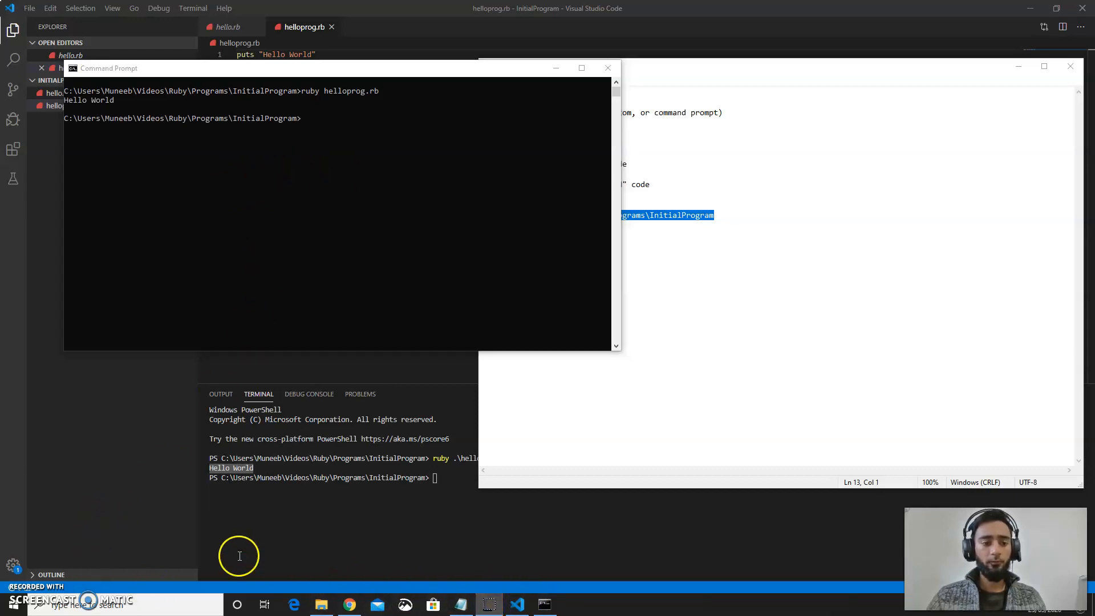